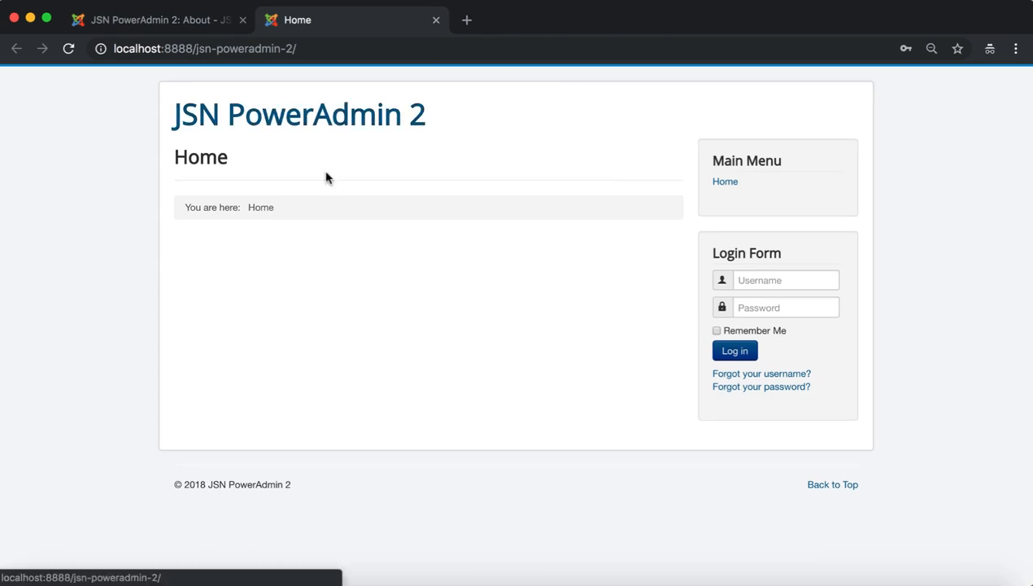
# - Visit the Site Manager from the admin bar's site menu, then the Site Reset page
pyautogui.click(149, 19)
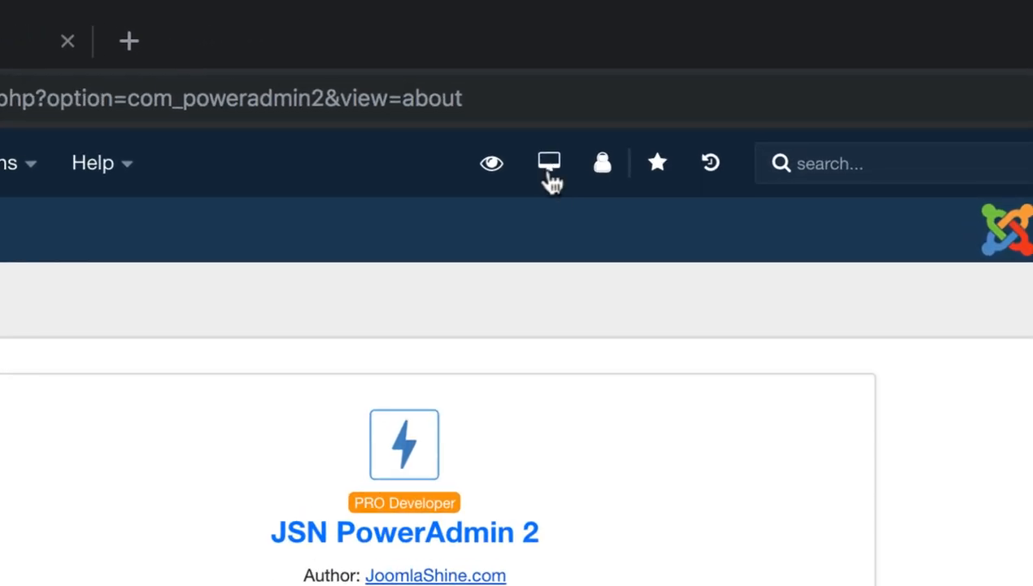
pyautogui.click(550, 163)
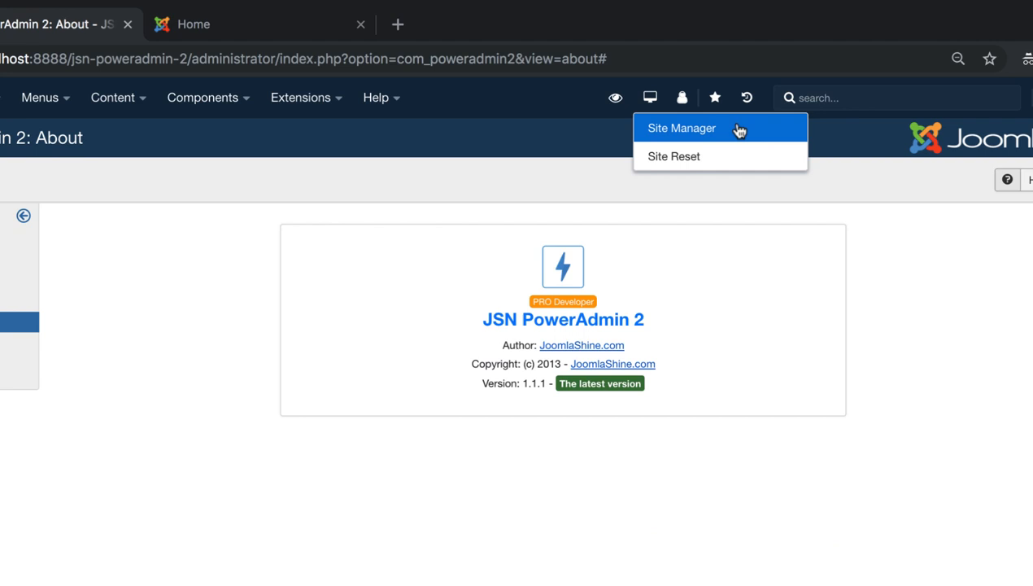
pyautogui.click(680, 127)
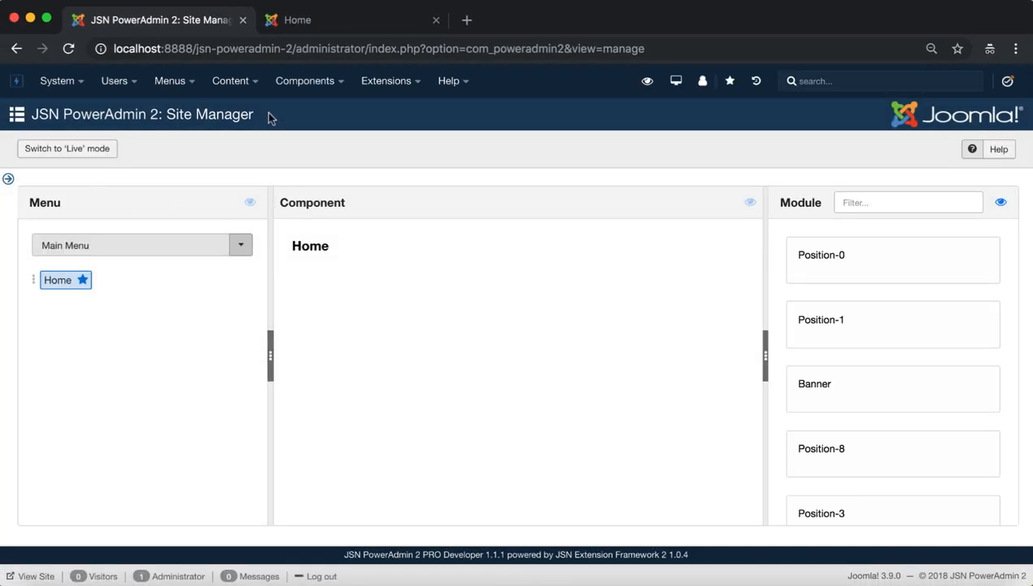
pyautogui.moveTo(110, 220)
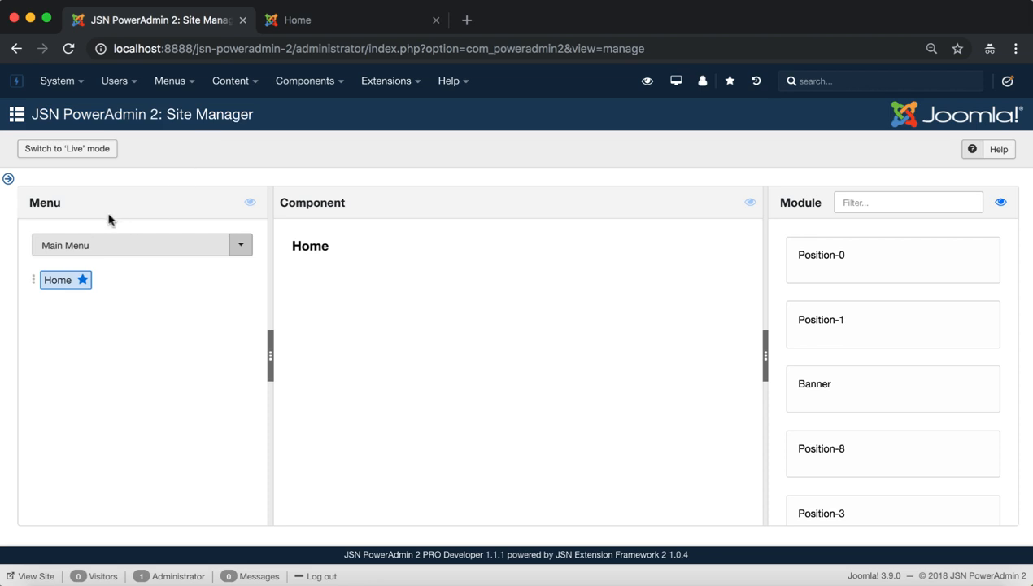
pyautogui.moveTo(818, 220)
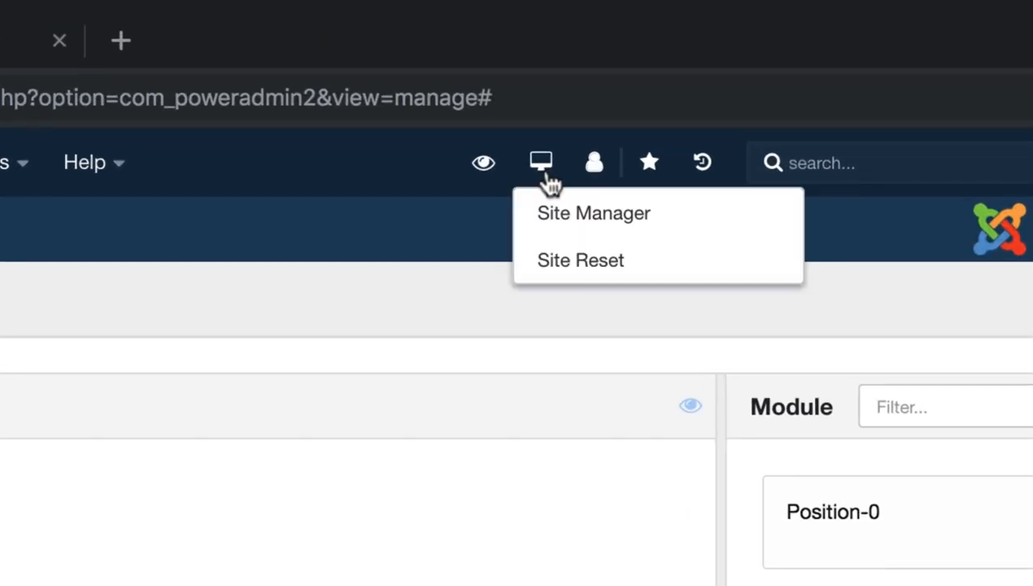
pyautogui.click(581, 260)
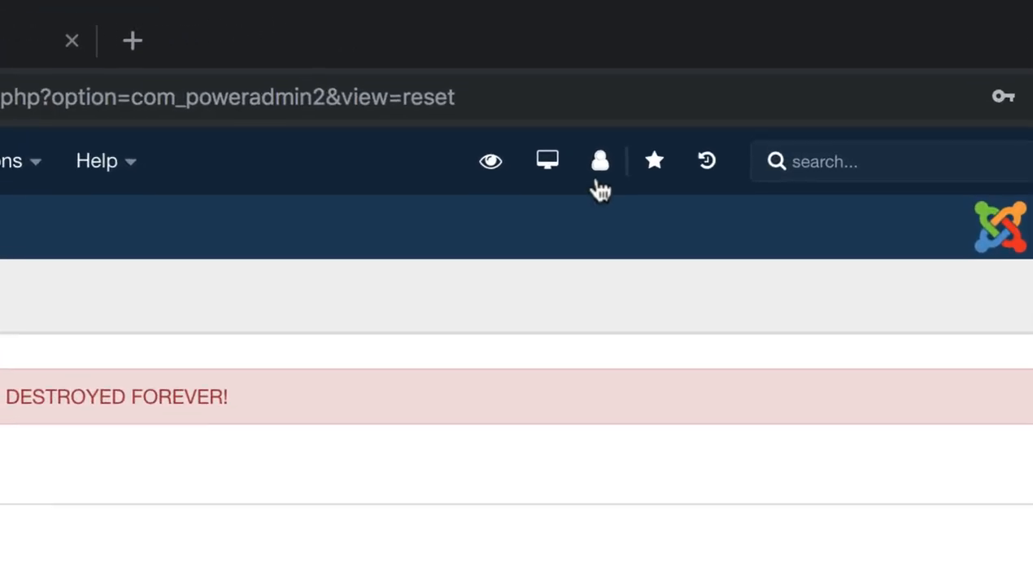
# - Review the account's Profile dialog through its My Profile Details and Basic Settings tabs
pyautogui.click(600, 161)
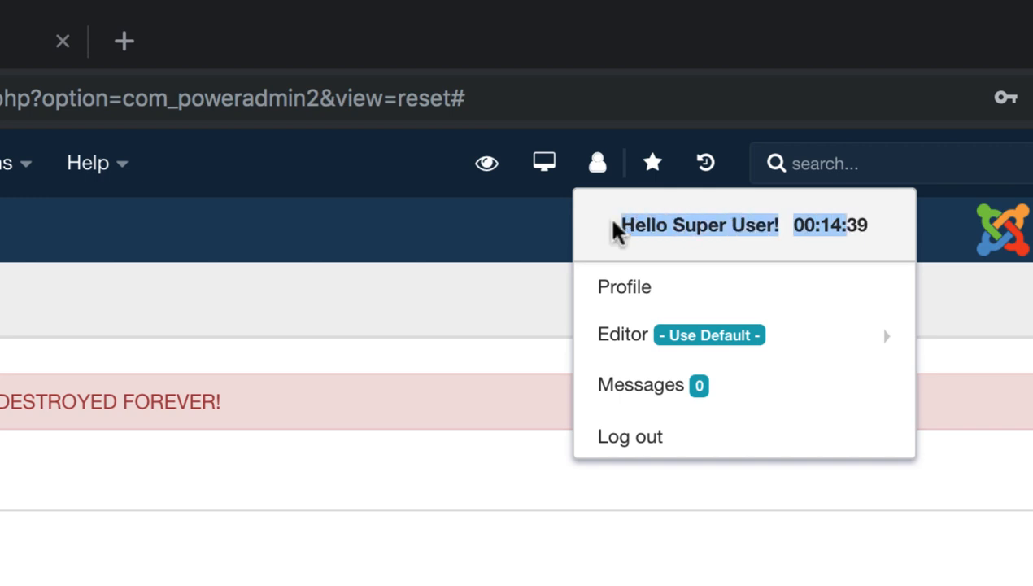
pyautogui.moveTo(819, 275)
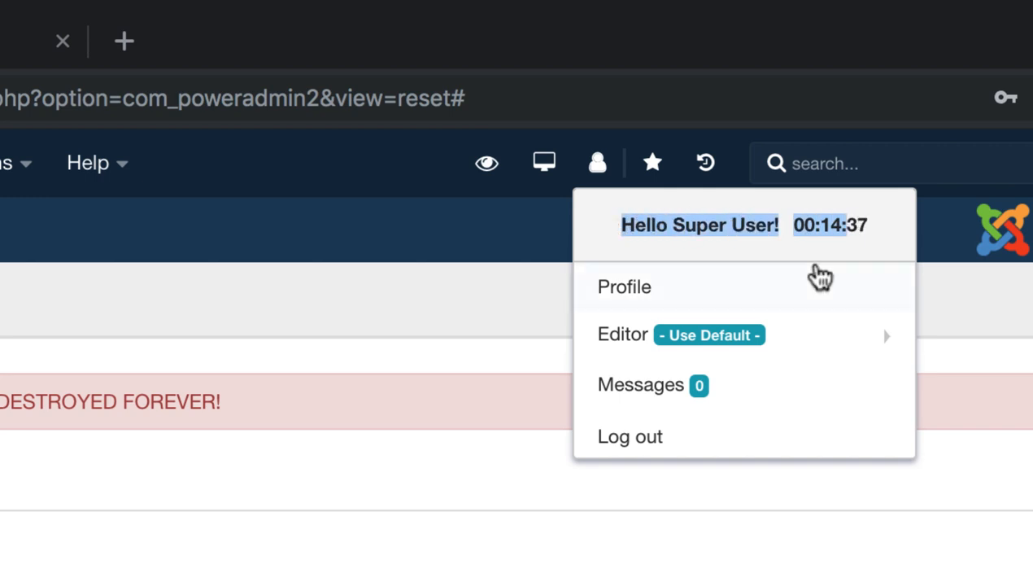
pyautogui.moveTo(644, 293)
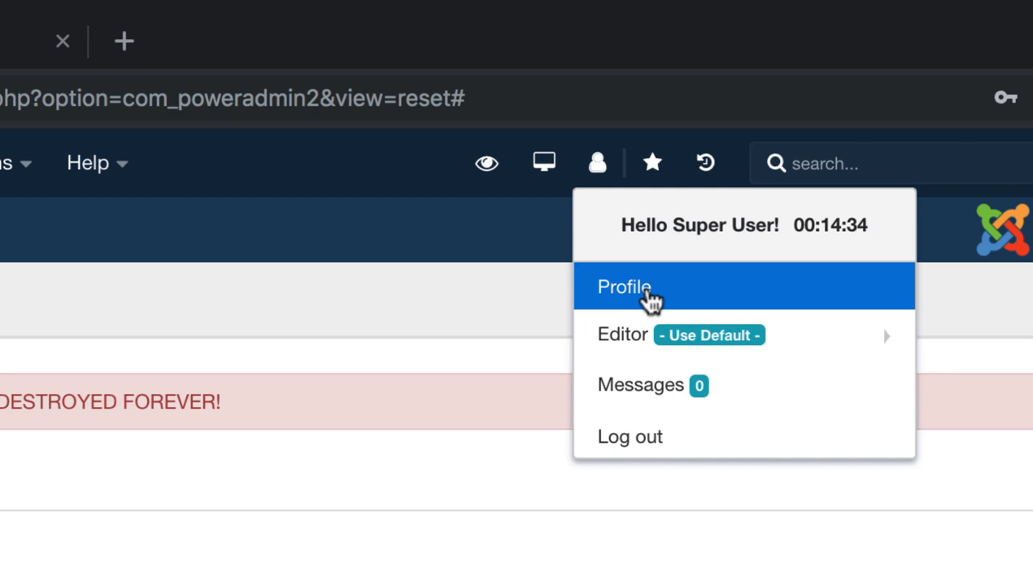
pyautogui.click(625, 286)
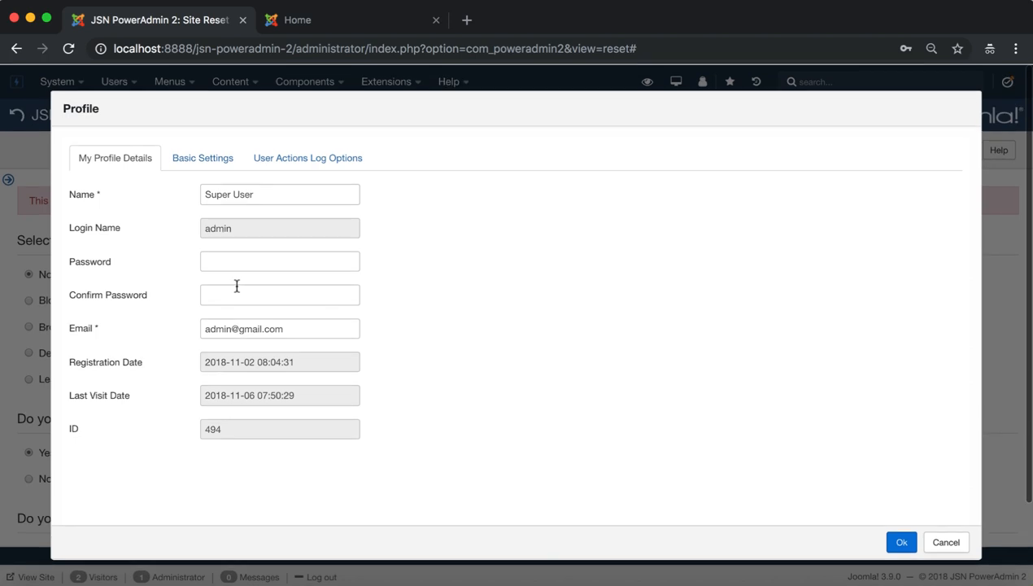
pyautogui.click(201, 156)
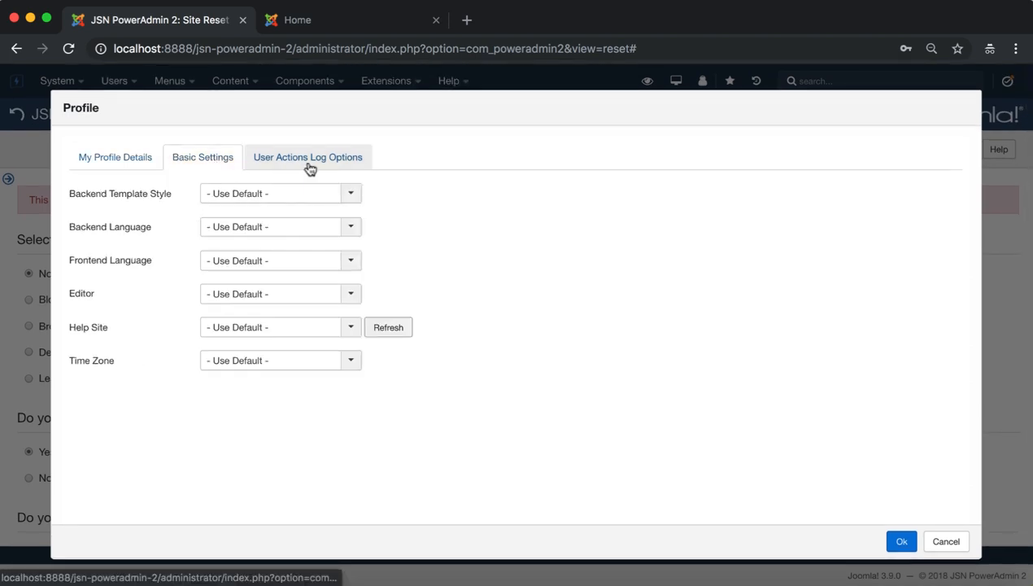
pyautogui.click(114, 156)
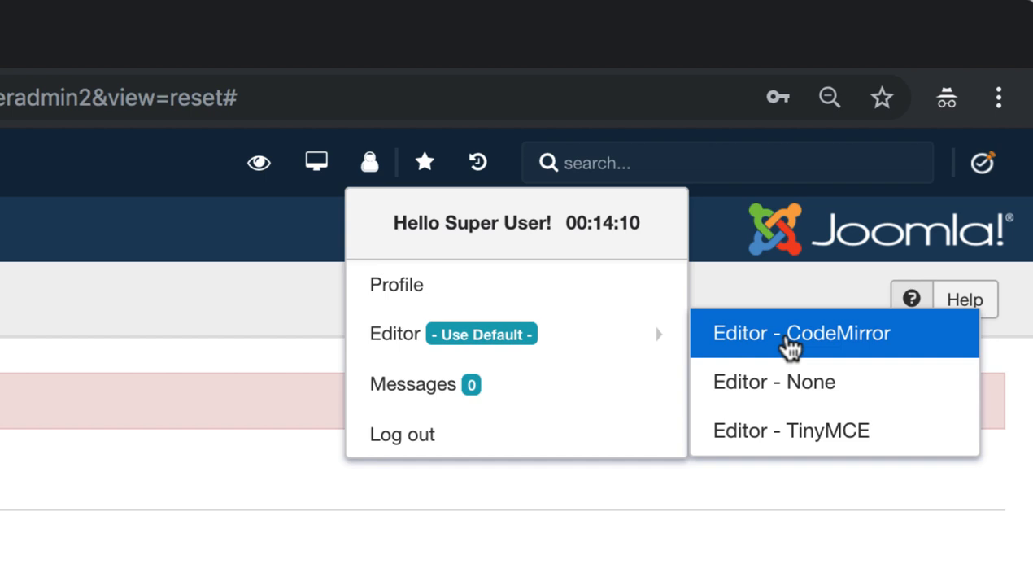
# - Set the account's editor to CodeMirror, view Private Messages, then log out of the administrator
pyautogui.click(774, 381)
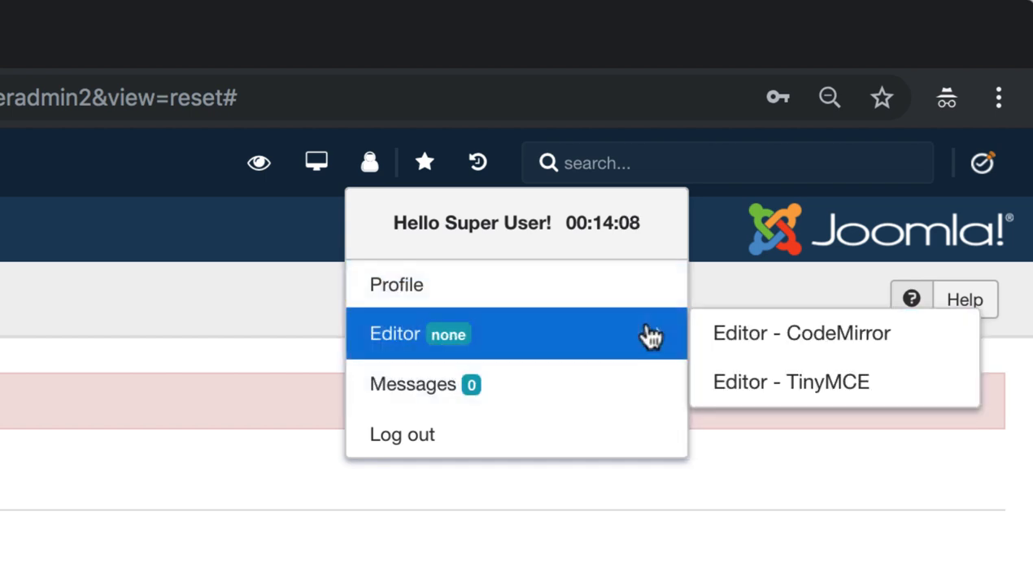
pyautogui.click(800, 332)
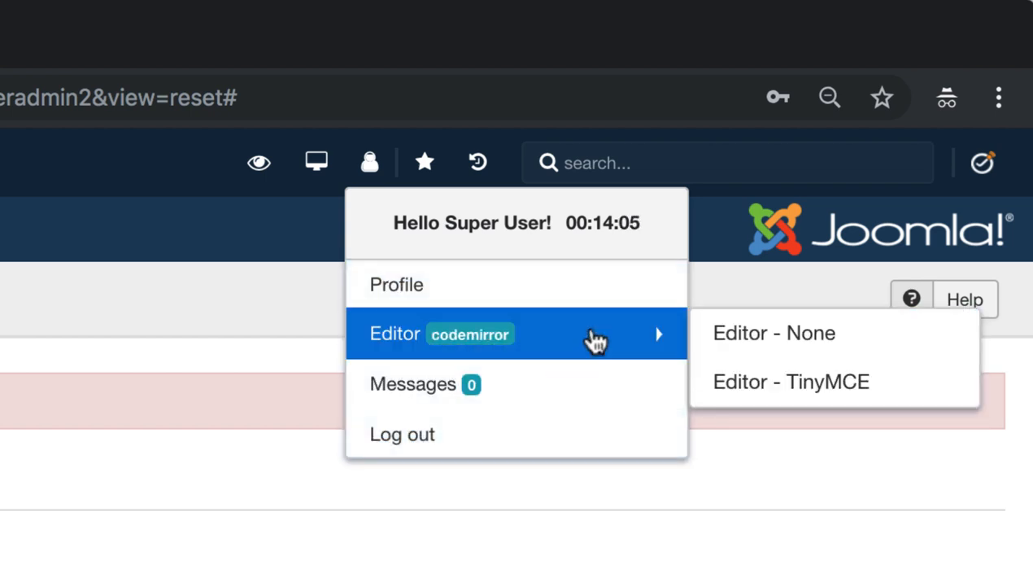
pyautogui.moveTo(582, 403)
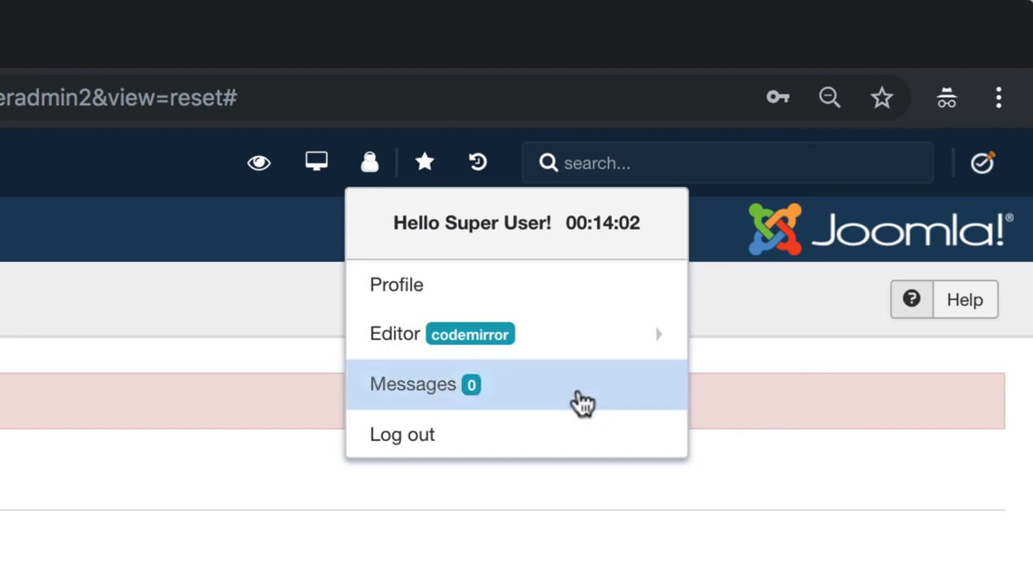
pyautogui.click(413, 383)
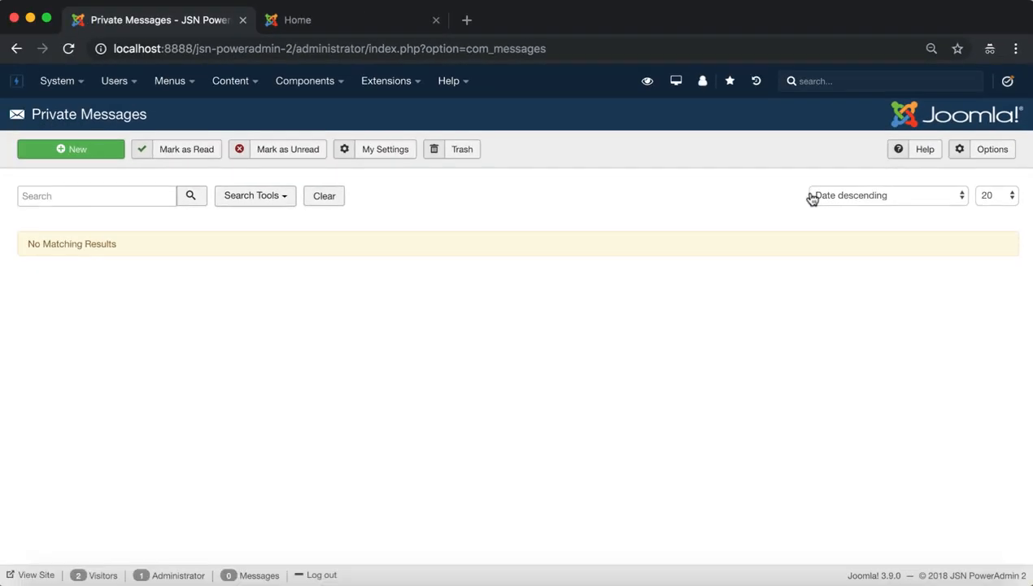
pyautogui.moveTo(166, 123)
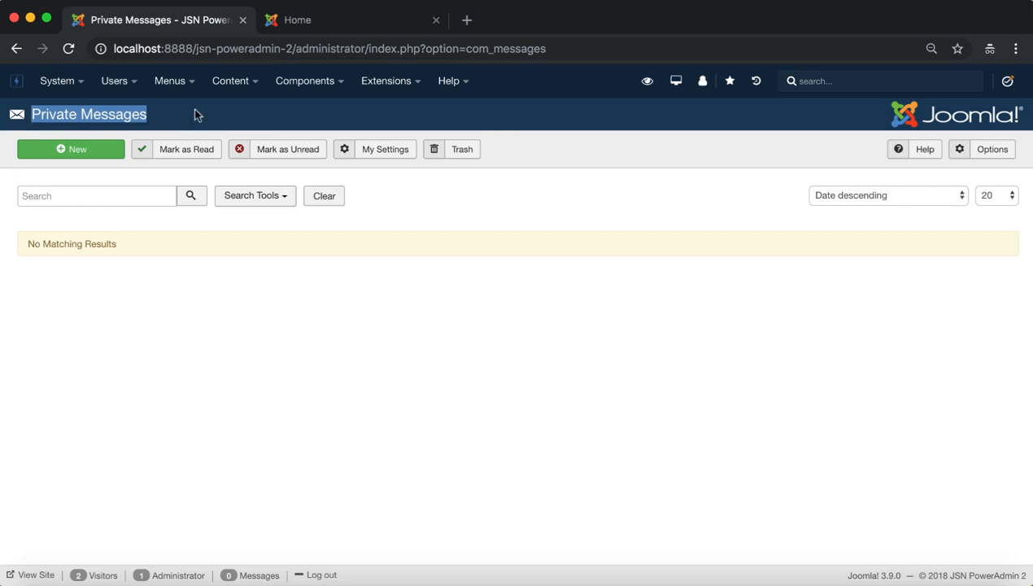
pyautogui.click(702, 81)
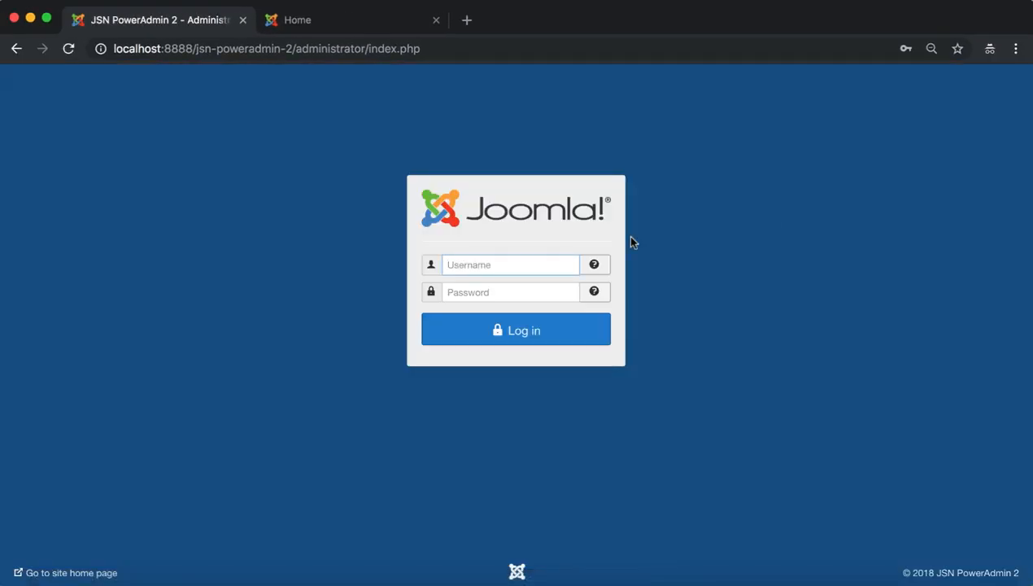
# - Log in with the admin credentials and land on the Control Panel
pyautogui.click(515, 328)
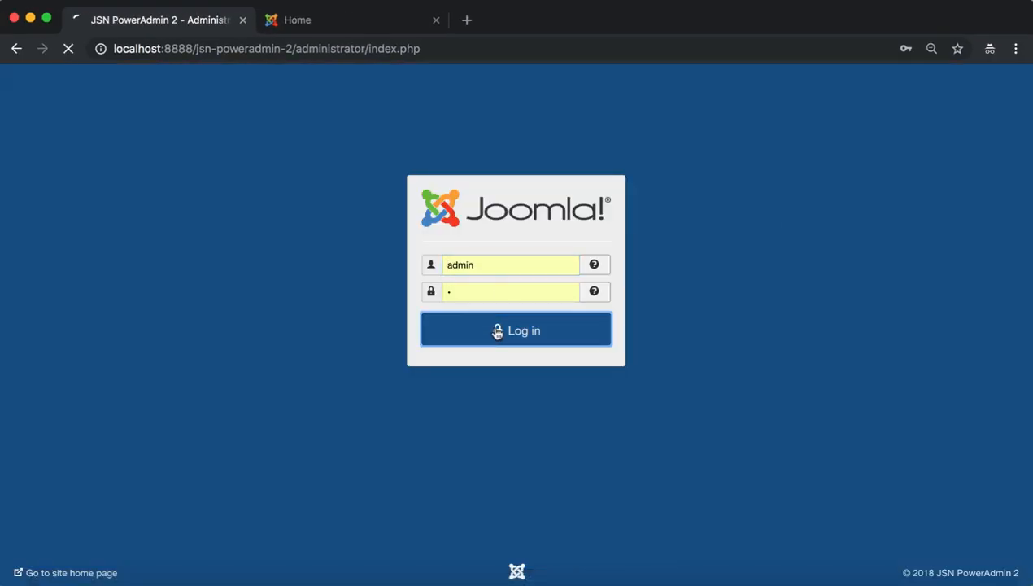
pyautogui.click(516, 328)
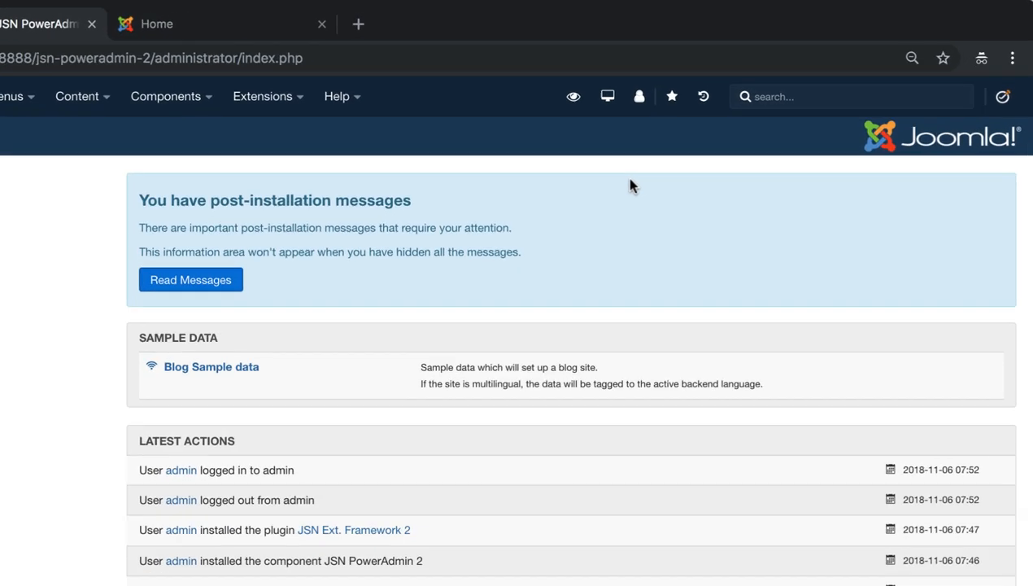
pyautogui.click(671, 96)
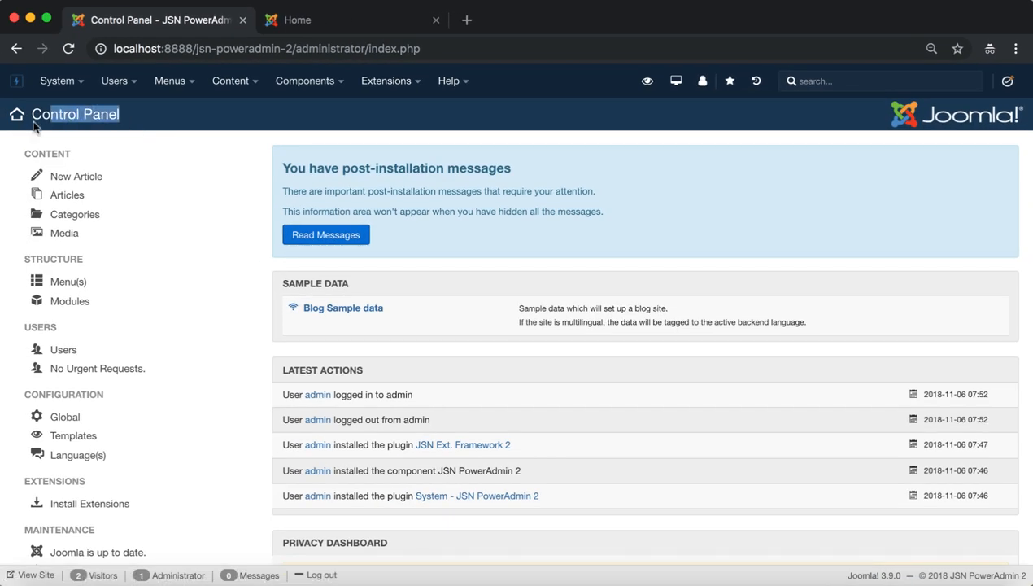
# - Add the Control Panel to the admin bar favourites and check its saved title
pyautogui.click(729, 81)
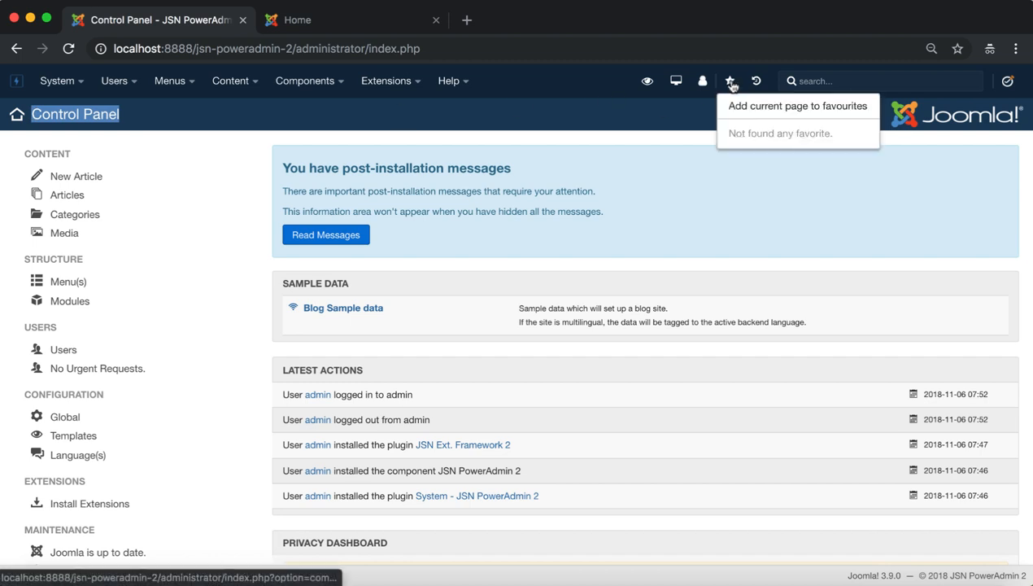
pyautogui.moveTo(797, 106)
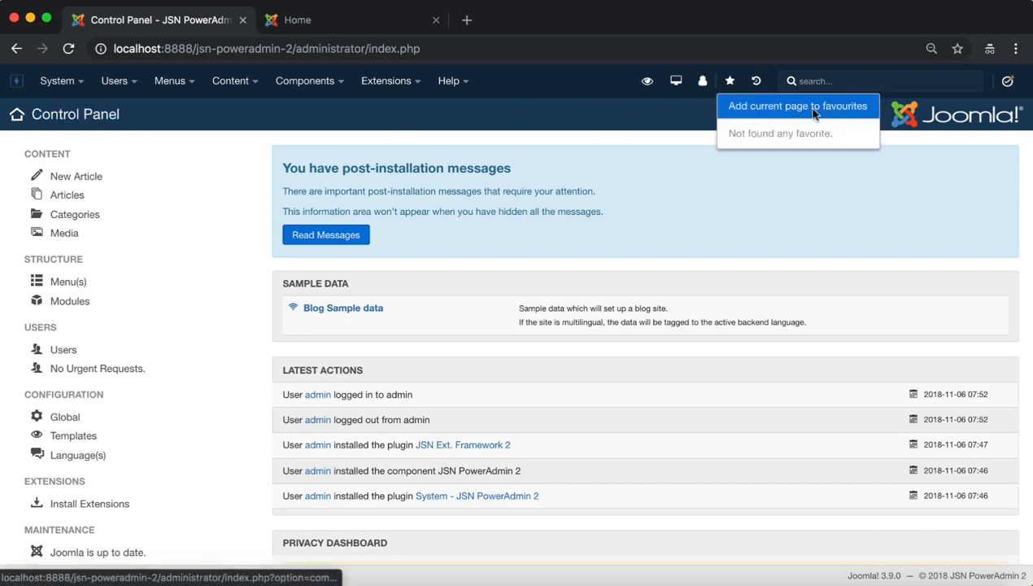
pyautogui.click(797, 106)
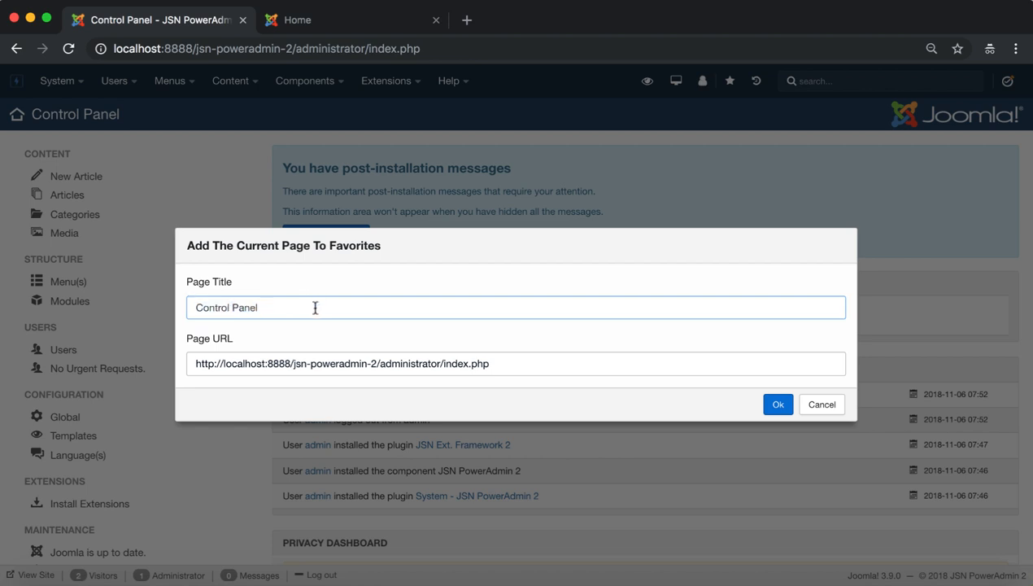
pyautogui.tripleClick(341, 364)
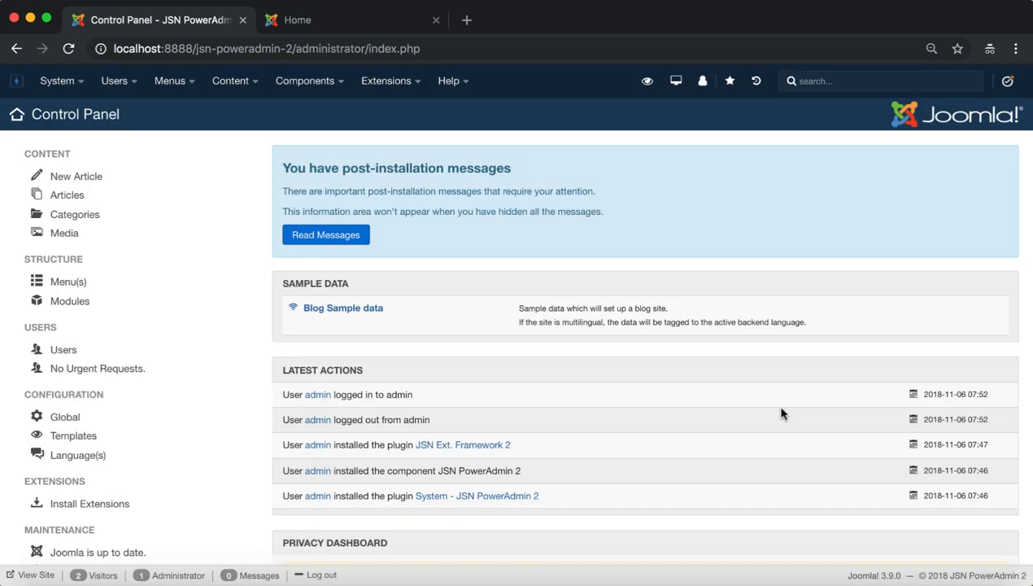
pyautogui.click(729, 81)
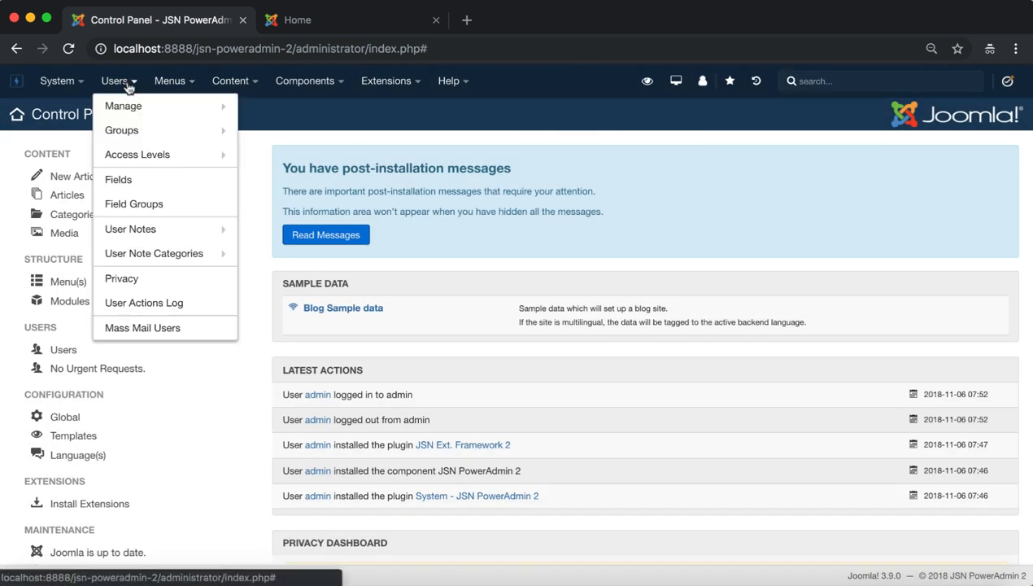
# - Add the Global Configuration page to favourites and review the favourites list
pyautogui.click(65, 416)
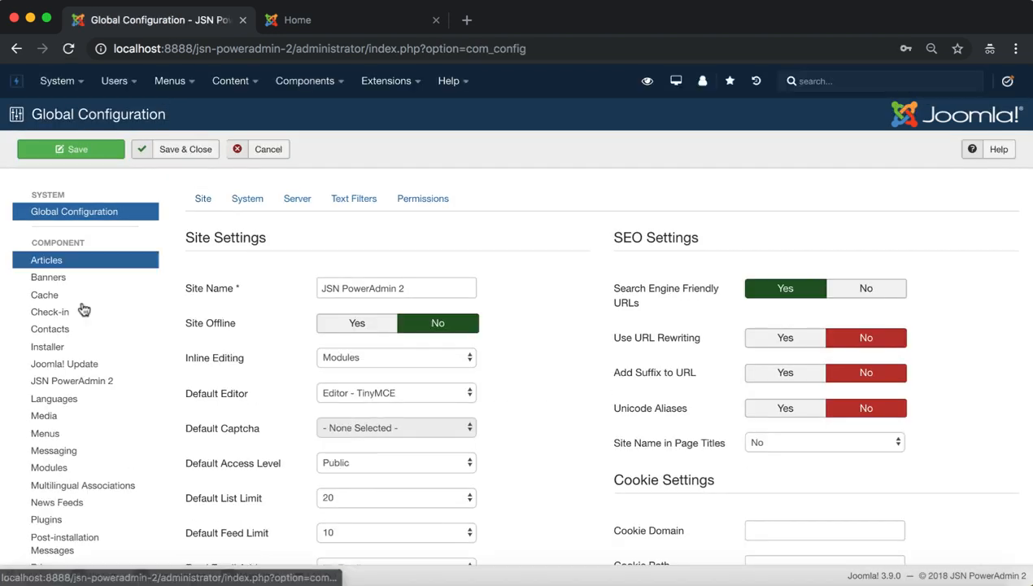
pyautogui.click(728, 81)
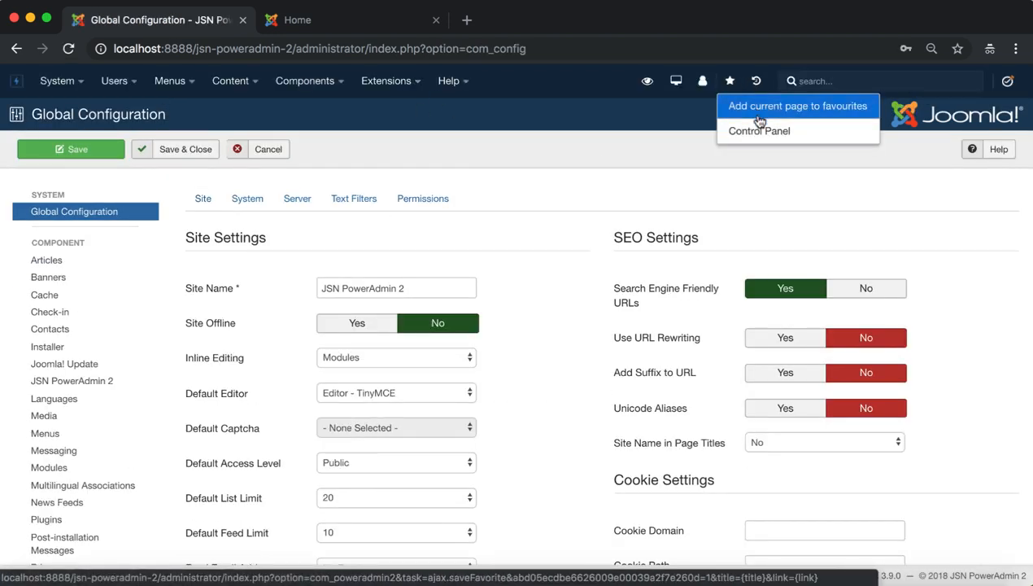
pyautogui.click(758, 130)
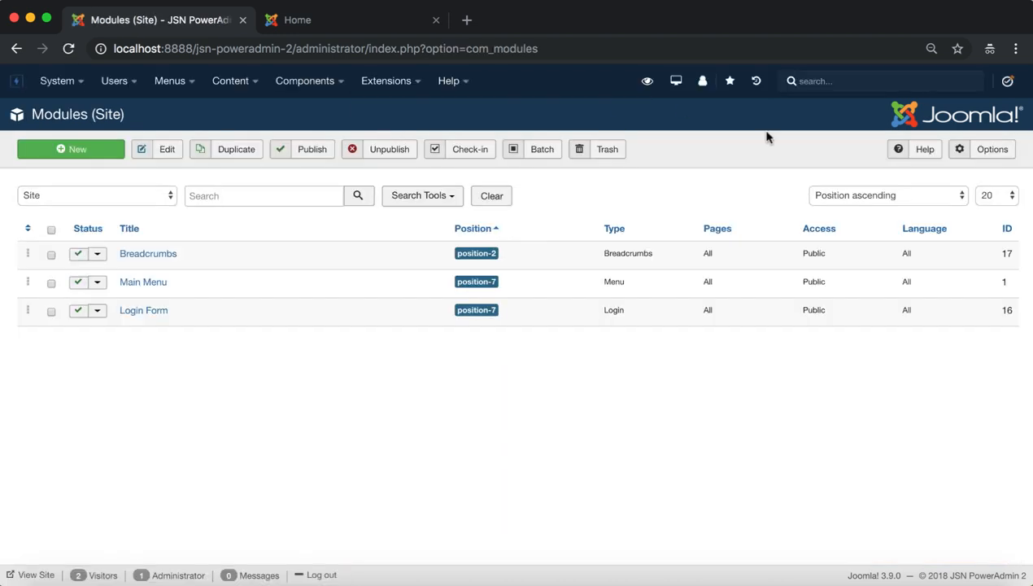
pyautogui.click(729, 81)
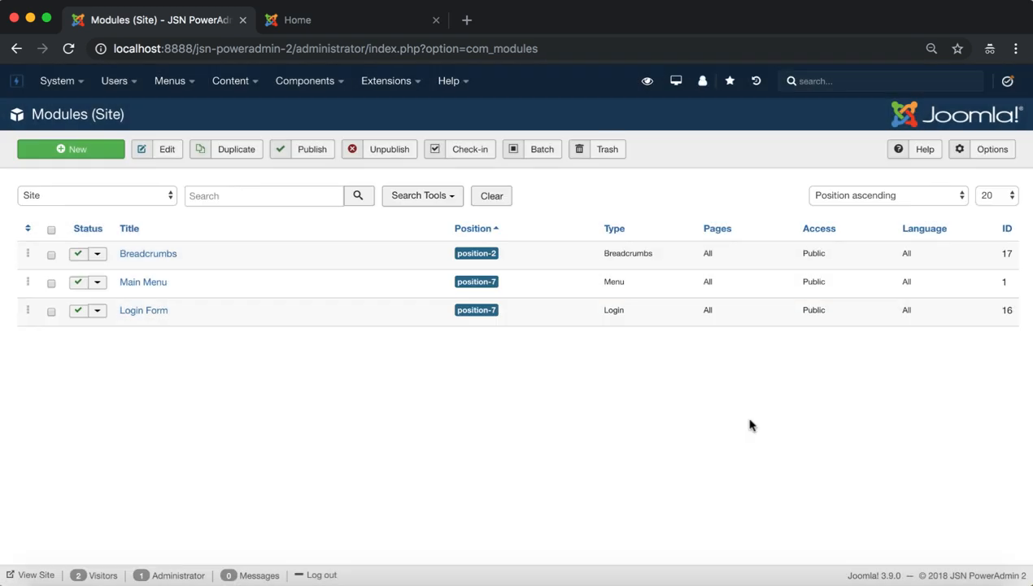
pyautogui.click(729, 81)
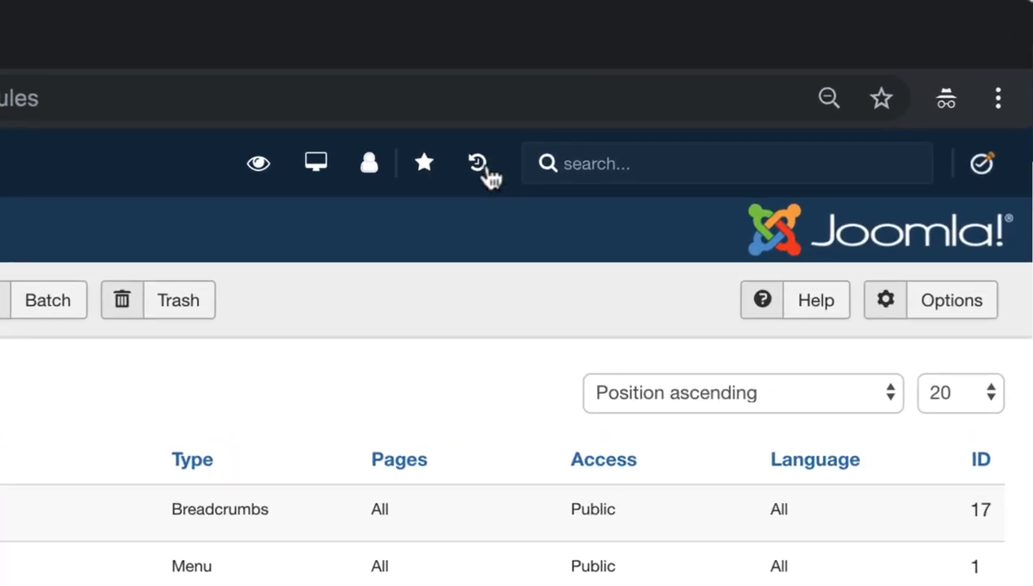
# - Save & Close the Login Form module from the Site Modules list
pyautogui.click(478, 162)
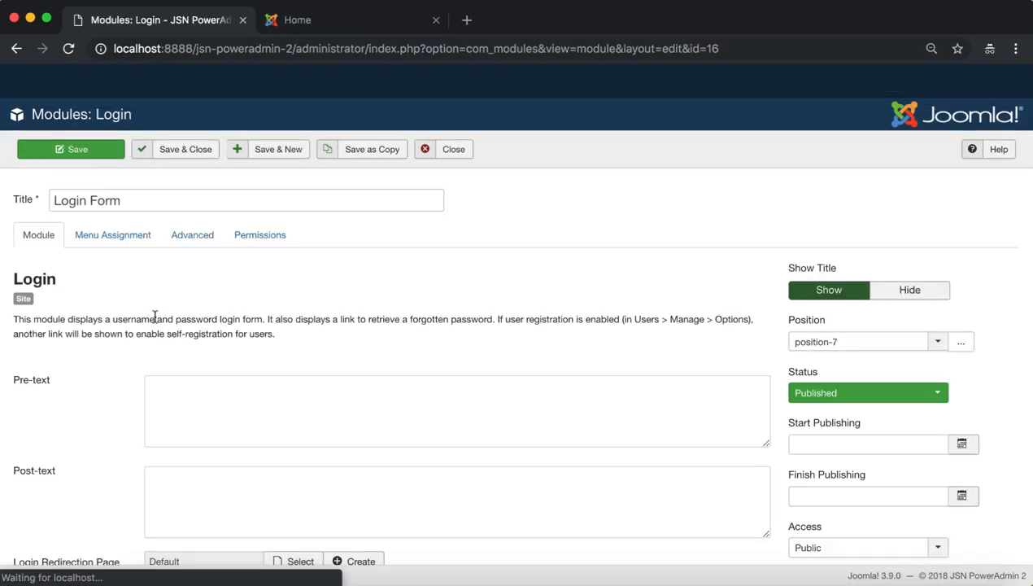
pyautogui.click(185, 149)
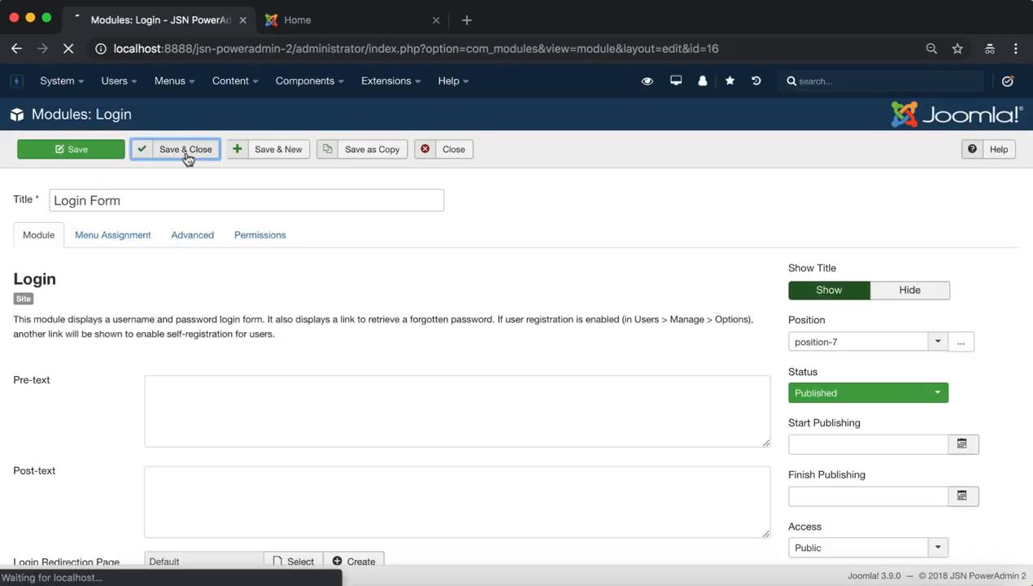
pyautogui.click(185, 150)
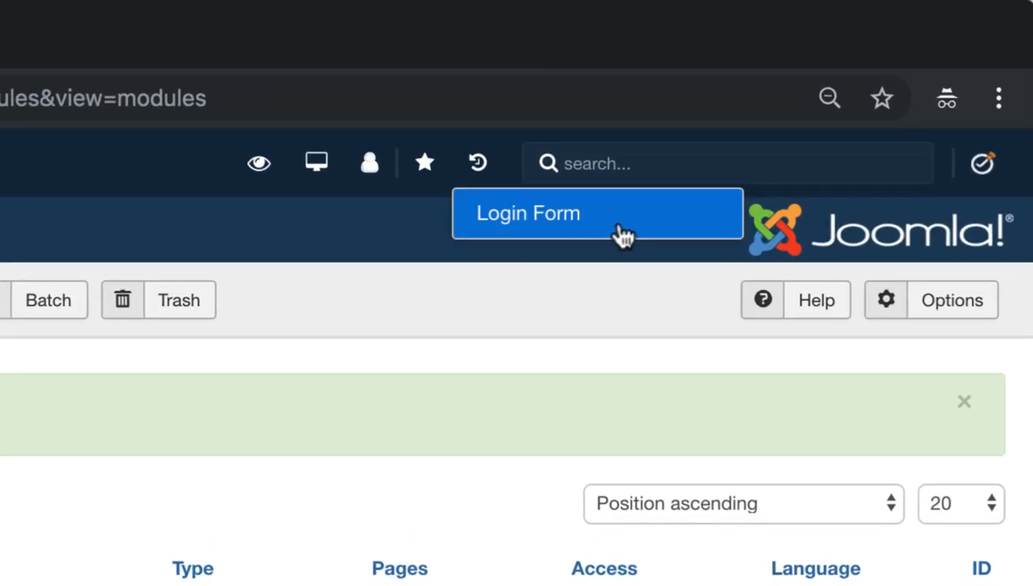
# - Reopen Login Form from the recent-items history and close it back to the modules list
pyautogui.click(595, 213)
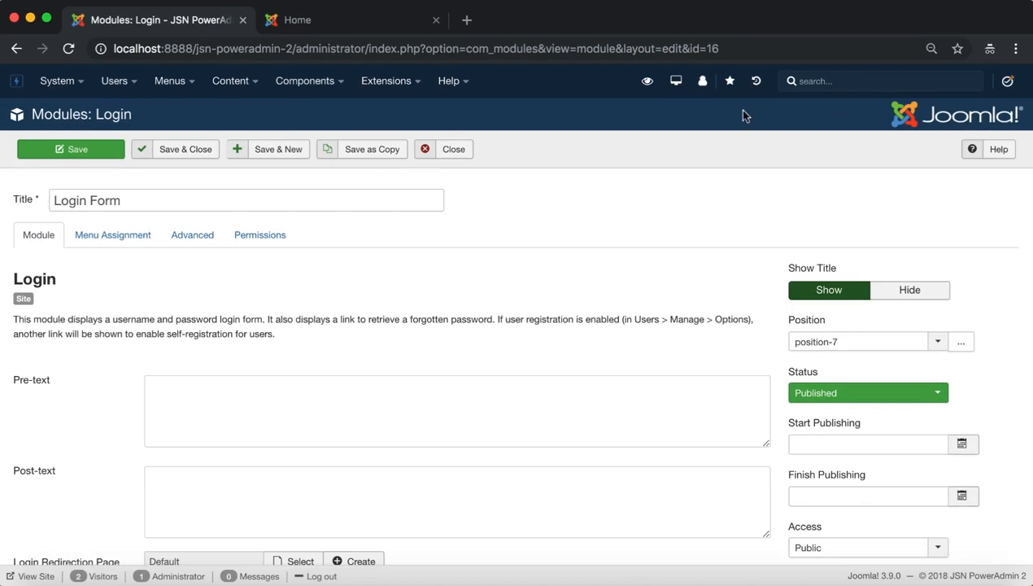
pyautogui.click(452, 149)
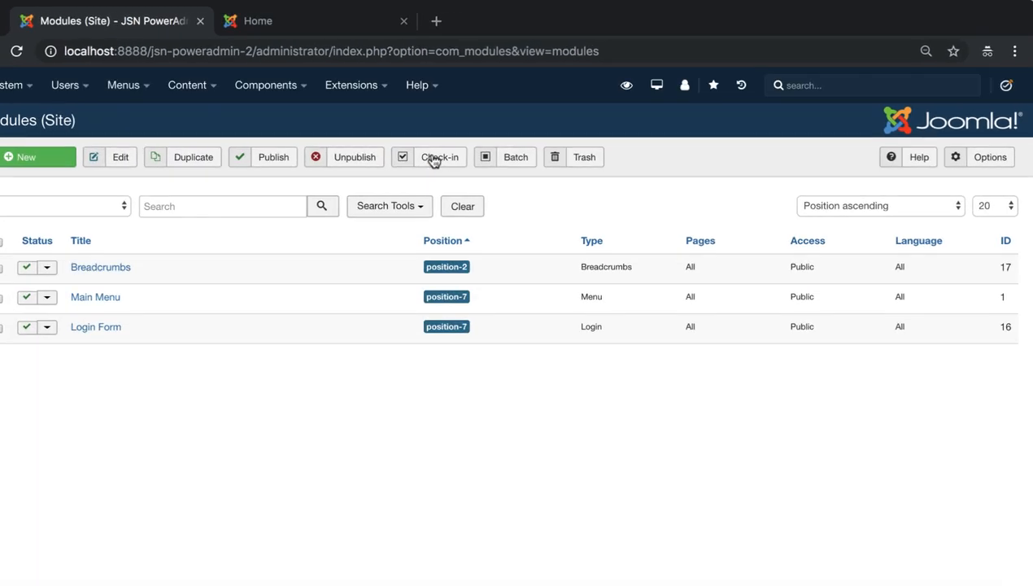
pyautogui.click(871, 84)
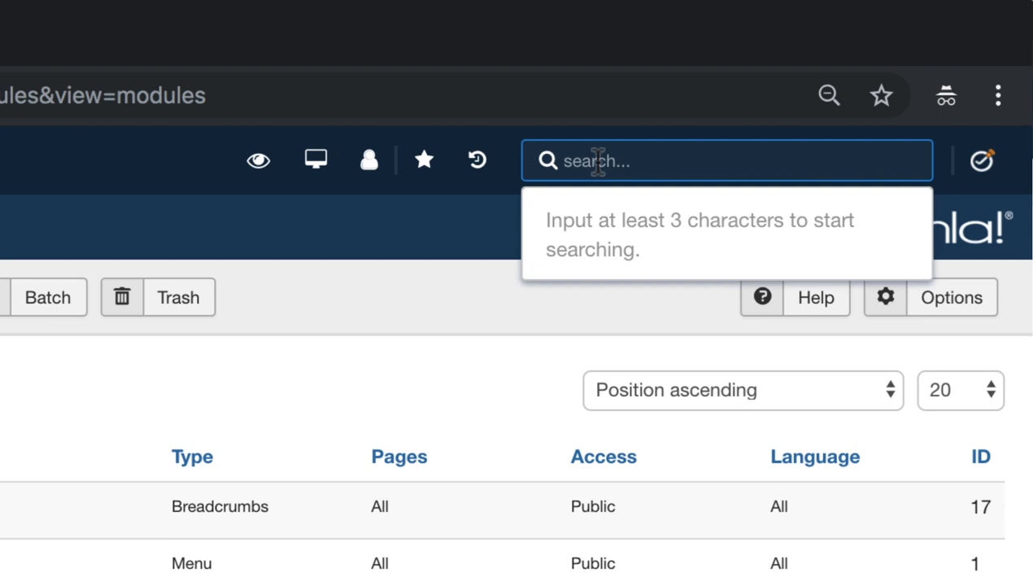
# - Search the backend for 'power' and open the PowerAdmin2 component from the results
pyautogui.write('Joo')
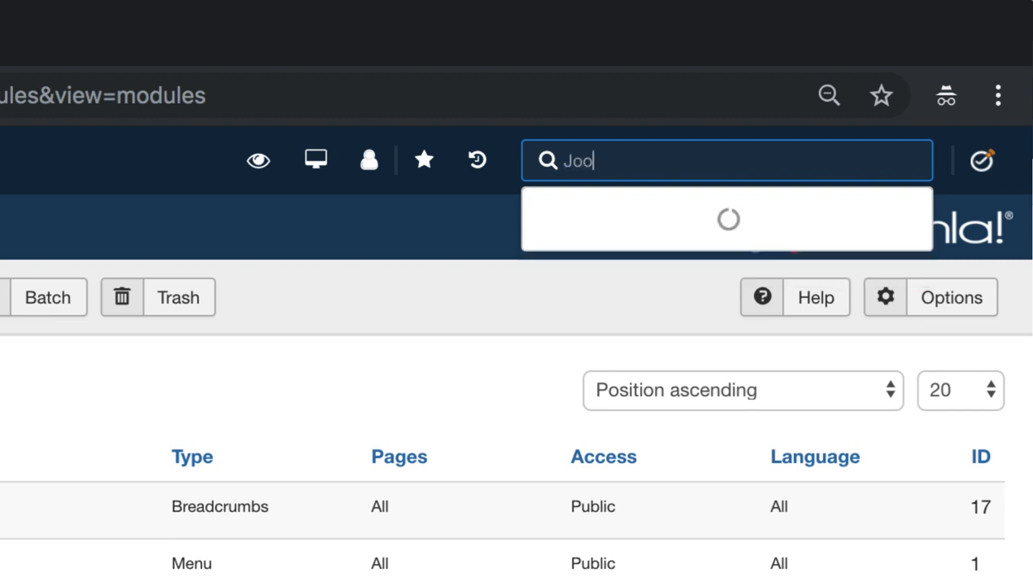
pyautogui.write('mla')
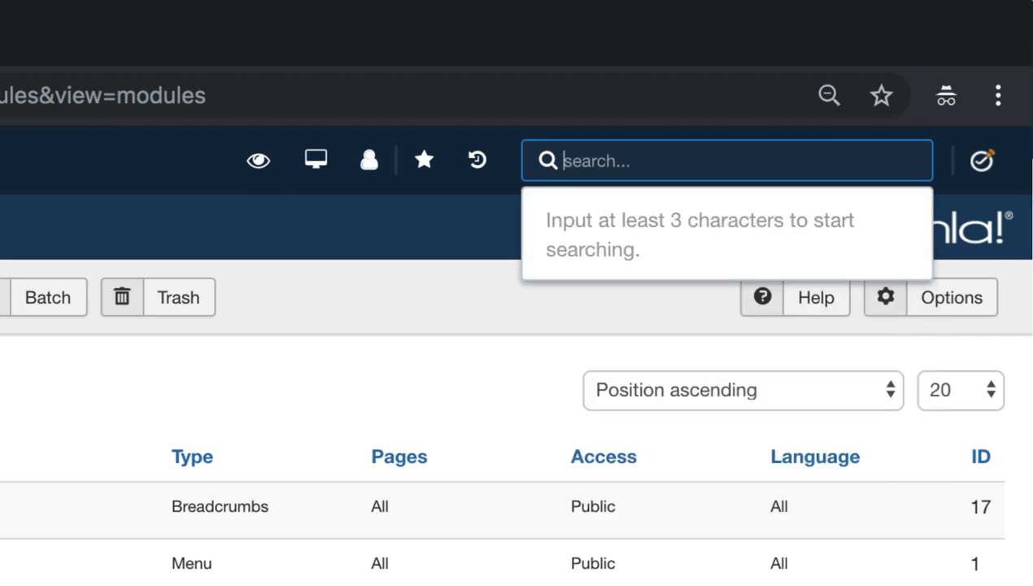
pyautogui.write('power')
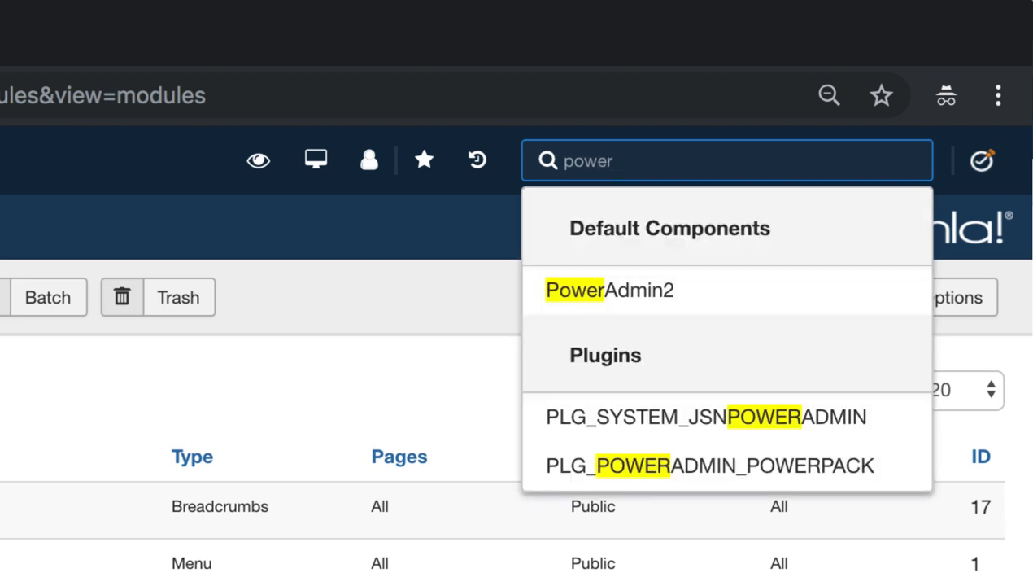
pyautogui.moveTo(723, 279)
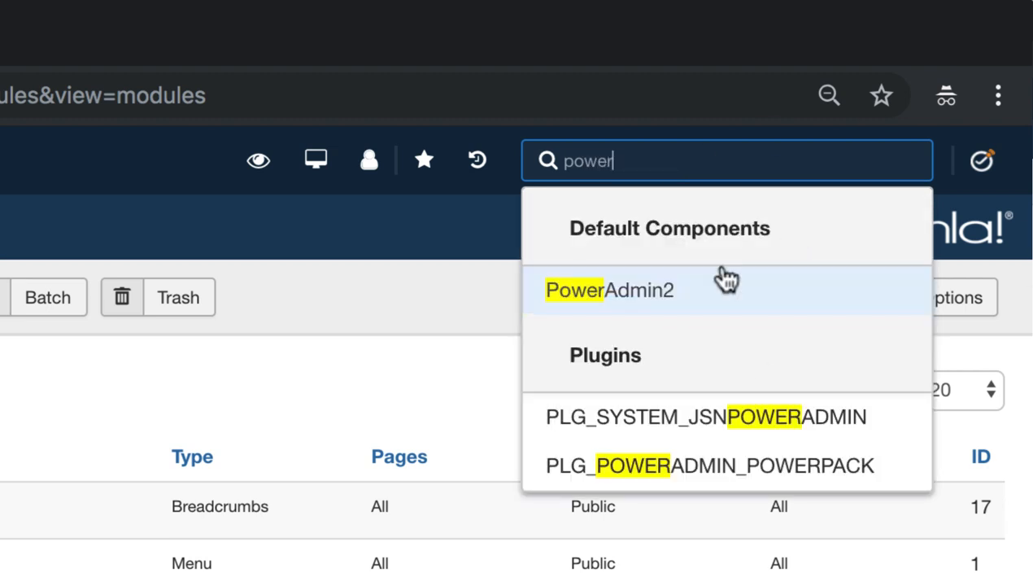
pyautogui.click(609, 290)
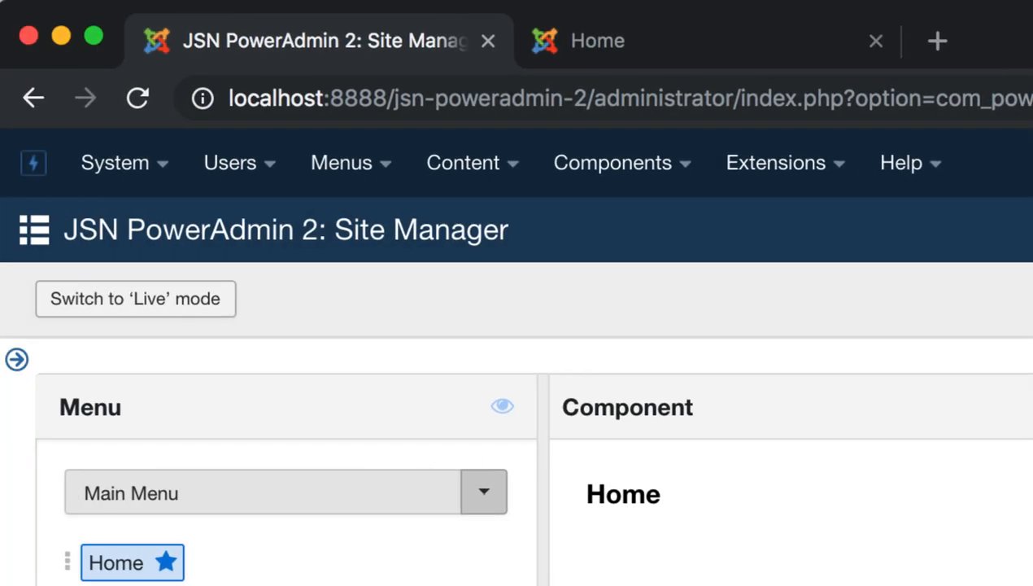
pyautogui.moveTo(34, 162)
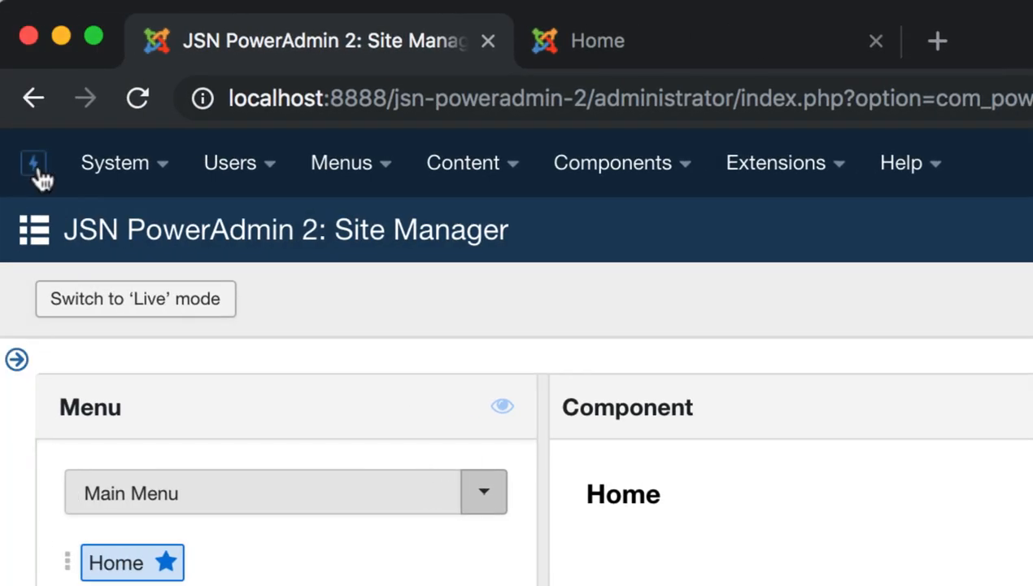
# - Open the JoomlaShine website from the admin bar icon, then return to the Site Manager tab
pyautogui.click(34, 162)
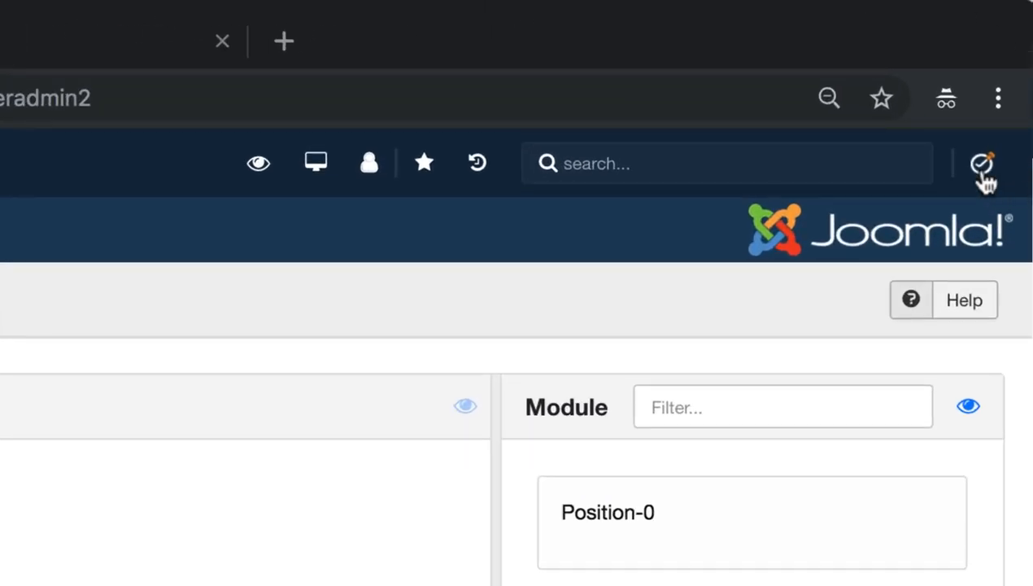
pyautogui.click(349, 20)
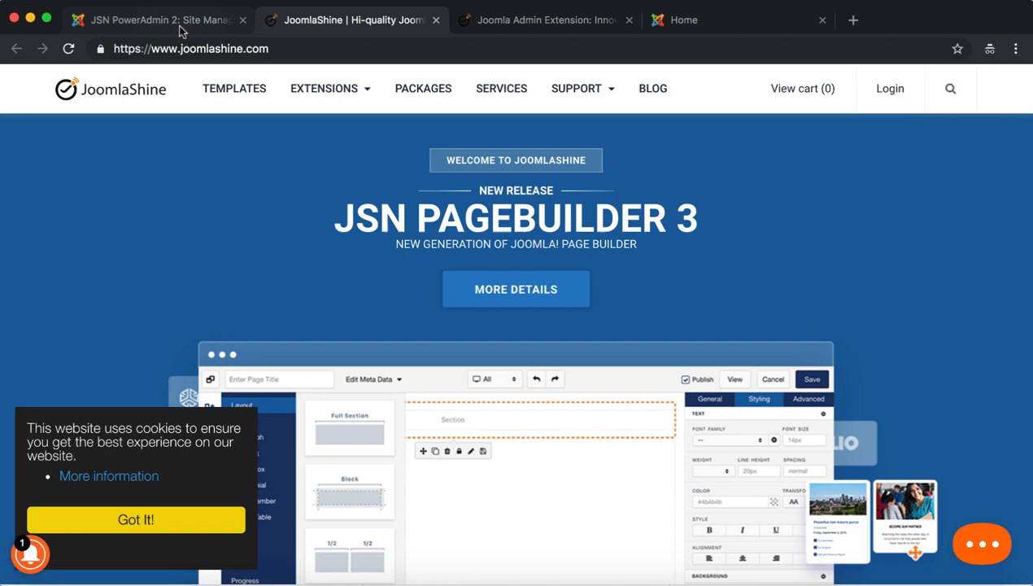
pyautogui.click(155, 20)
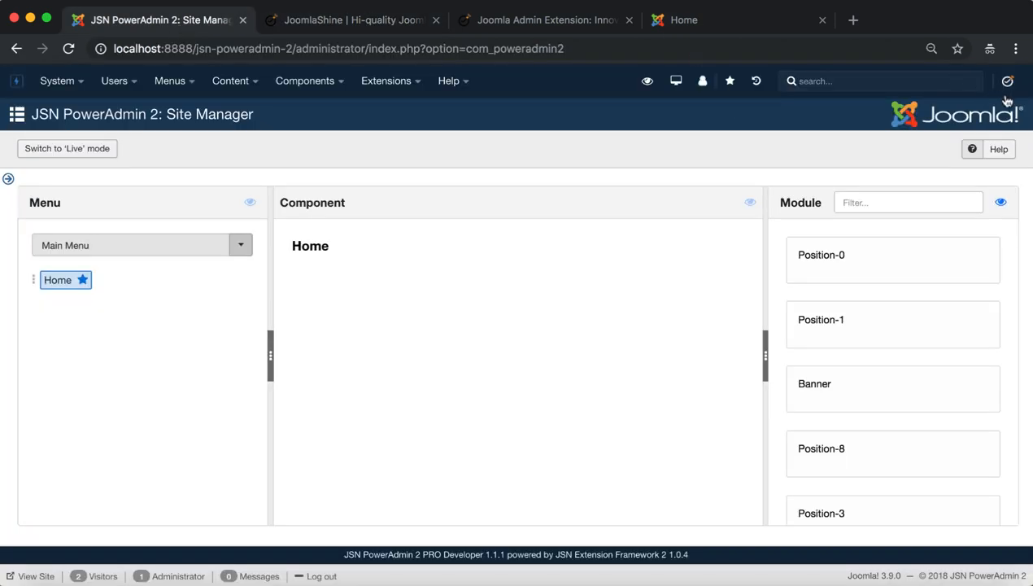
pyautogui.moveTo(304, 81)
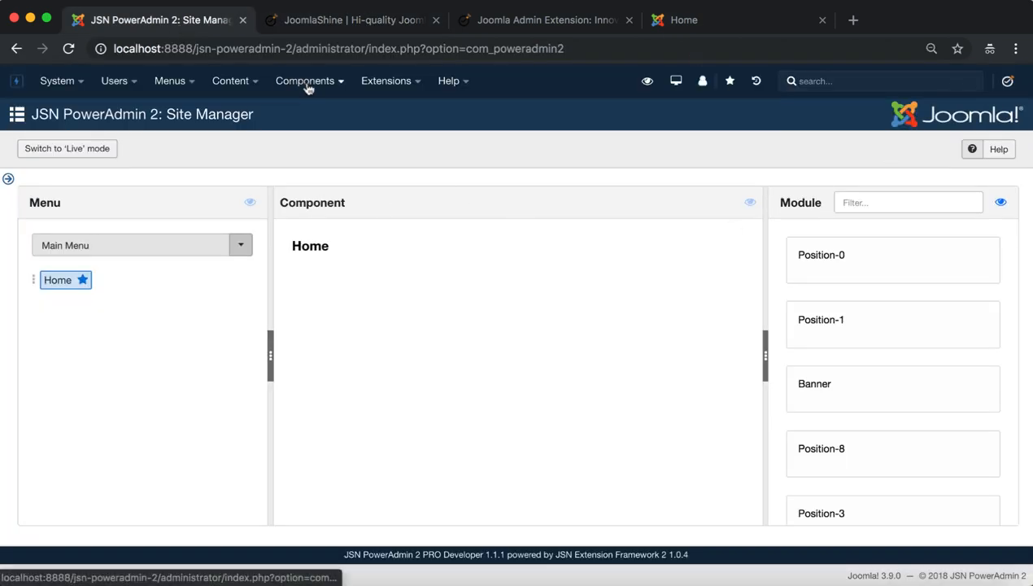
# - Show the JSN PowerAdmin 2 submenu under the Components menu
pyautogui.click(304, 81)
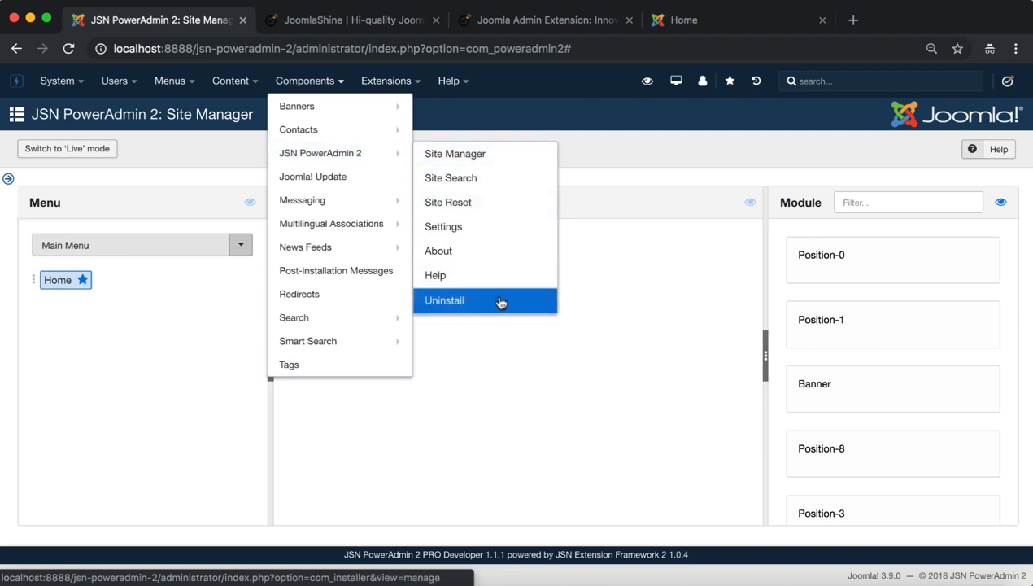
pyautogui.moveTo(330, 222)
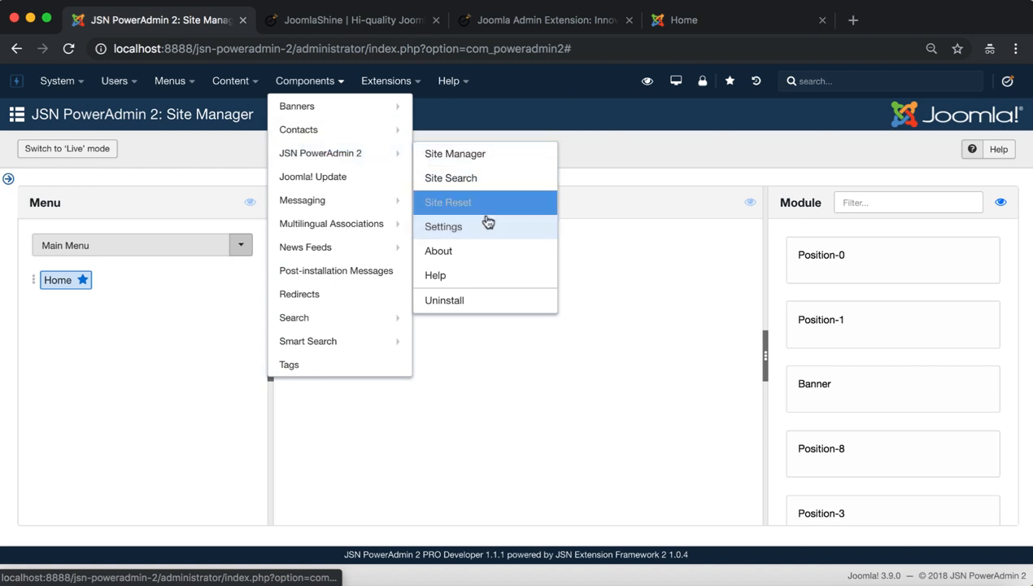
# - On the Settings Admin Bar tab, switch Enable AdminBar off and back to Yes
pyautogui.click(442, 226)
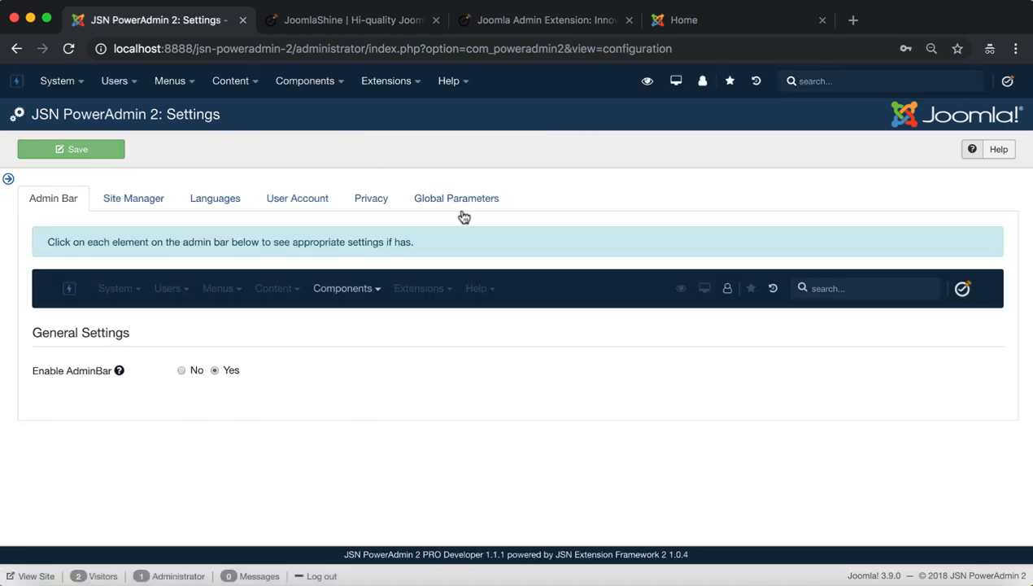
pyautogui.moveTo(54, 198)
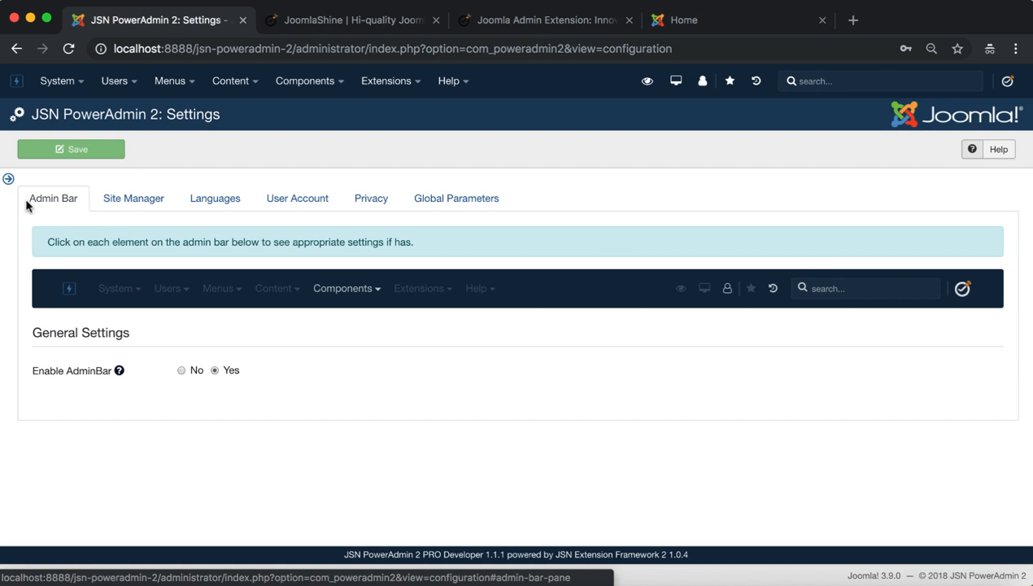
pyautogui.click(52, 199)
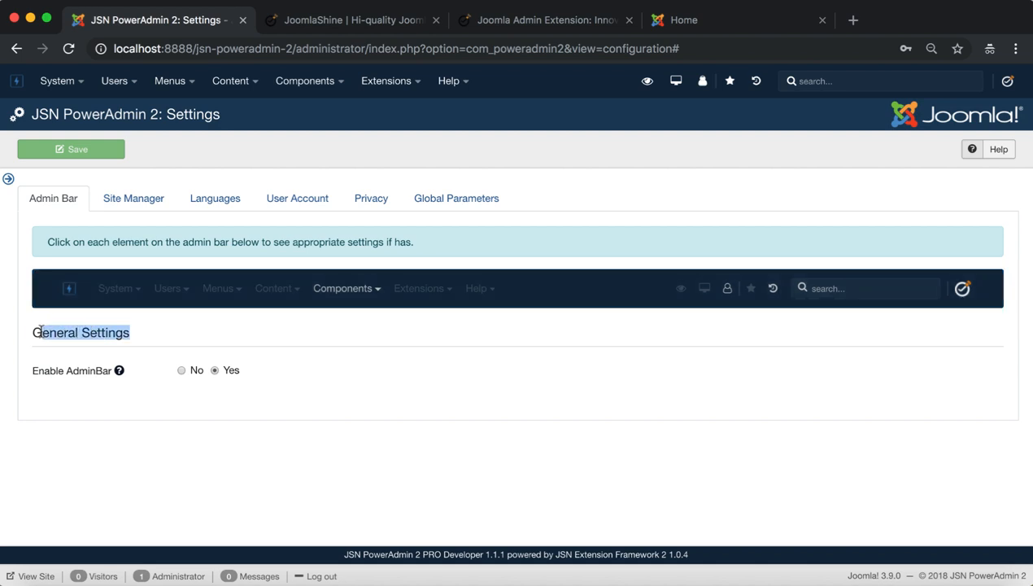
pyautogui.moveTo(119, 371)
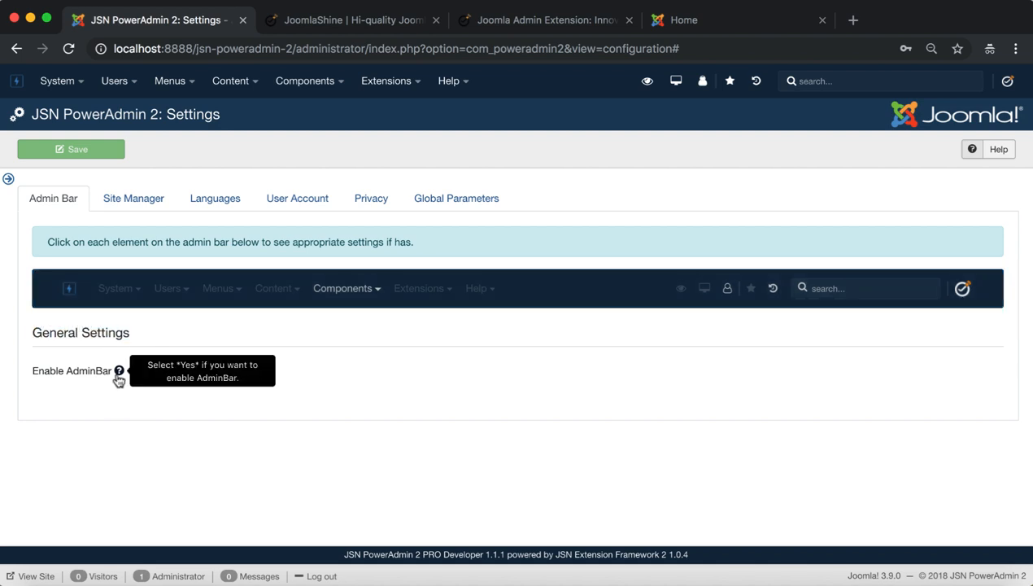
pyautogui.moveTo(166, 405)
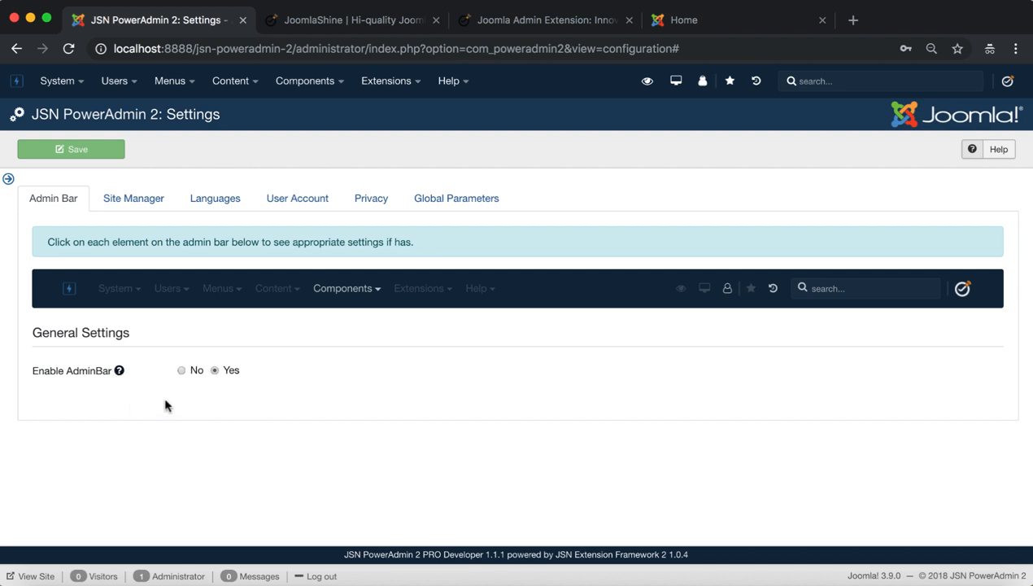
pyautogui.click(182, 370)
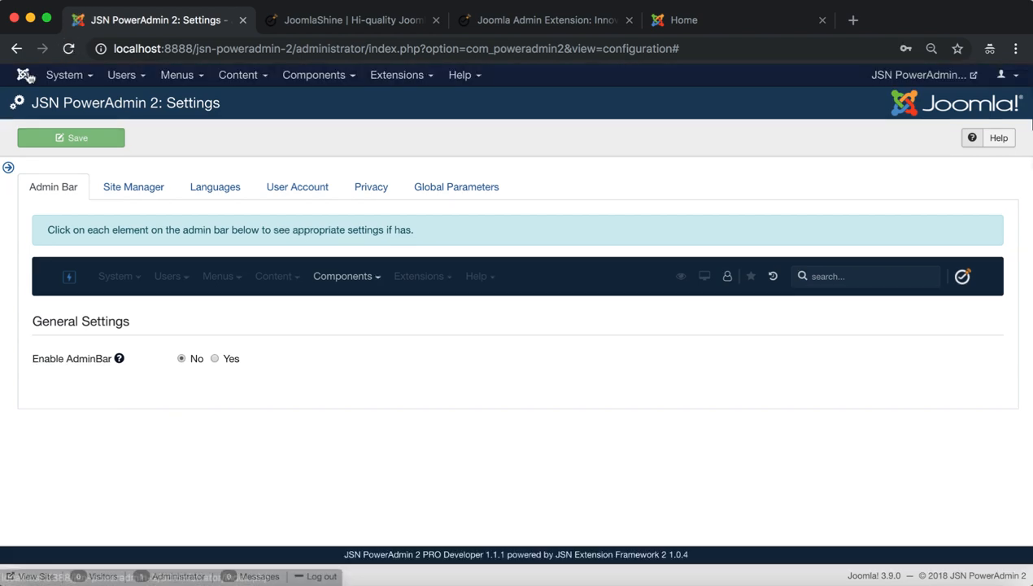
pyautogui.moveTo(748, 78)
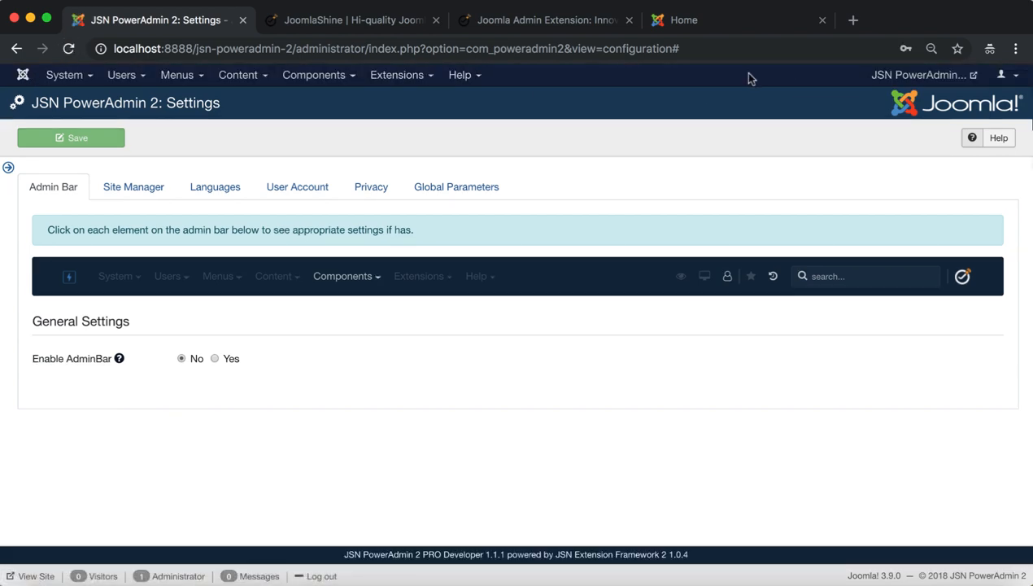
pyautogui.moveTo(216, 361)
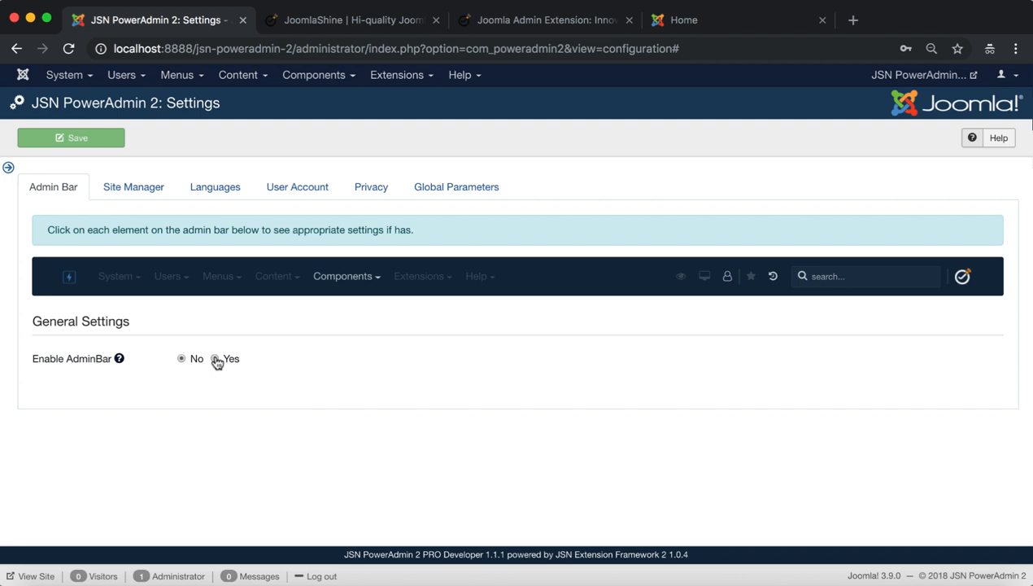
pyautogui.click(71, 136)
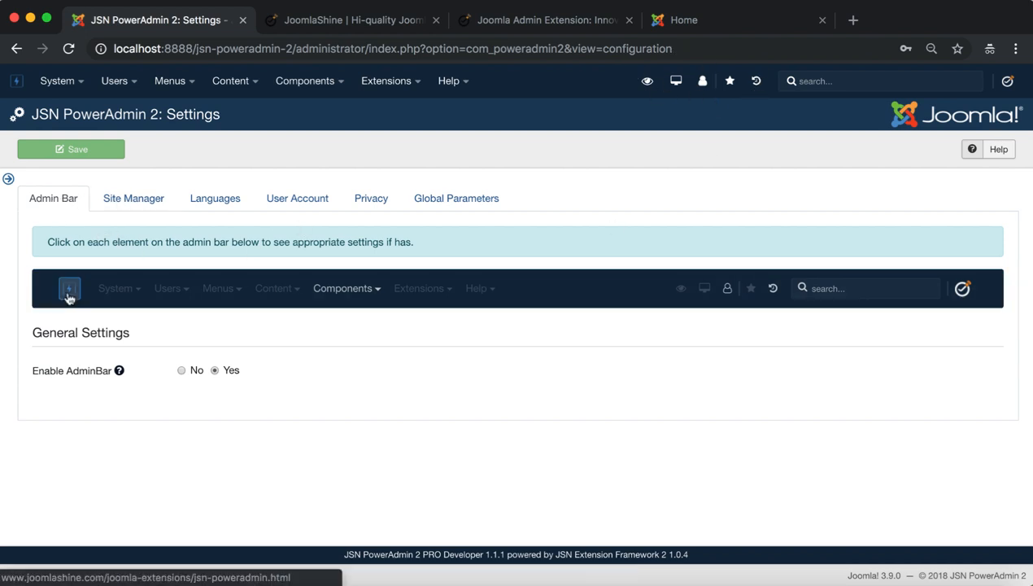
# - Review the admin bar logo's file, link address, open-link options and slogan text
pyautogui.click(70, 288)
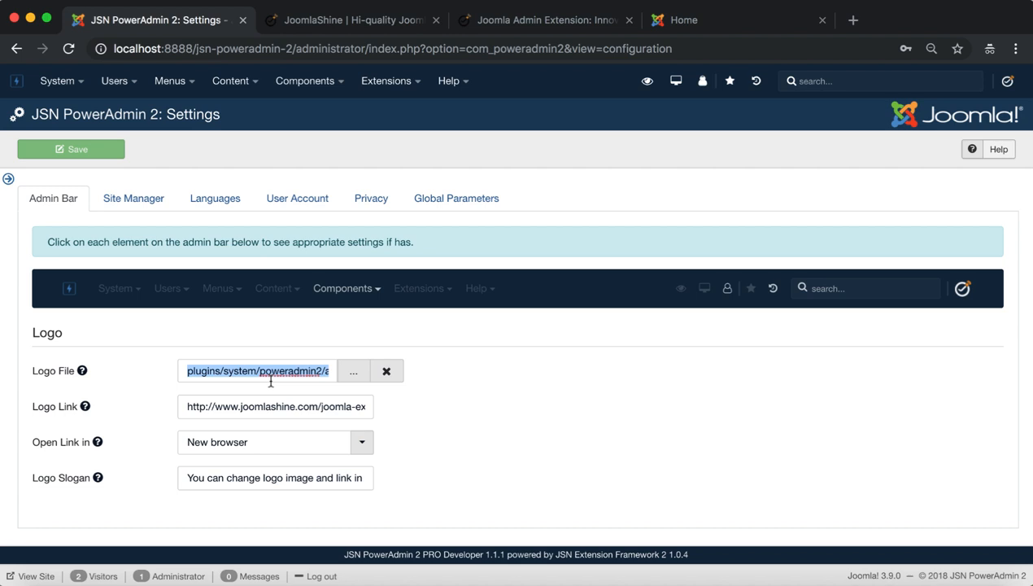
pyautogui.moveTo(307, 361)
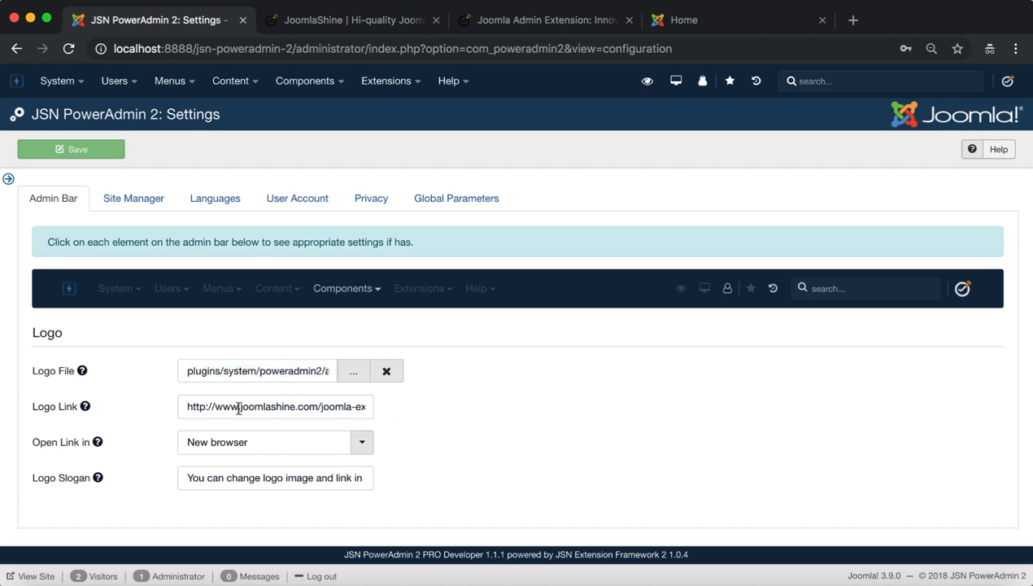
pyautogui.tripleClick(275, 407)
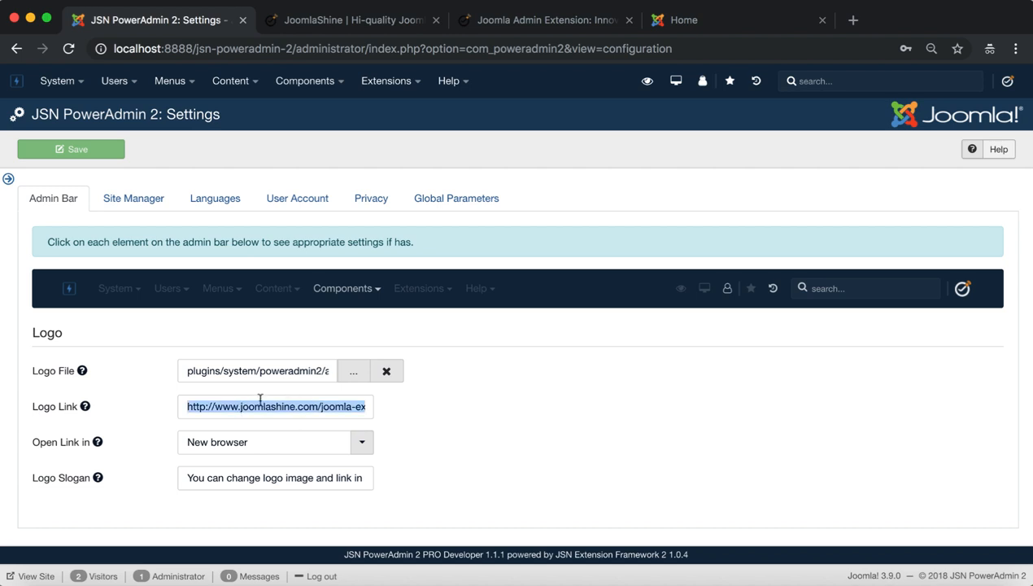
pyautogui.click(361, 442)
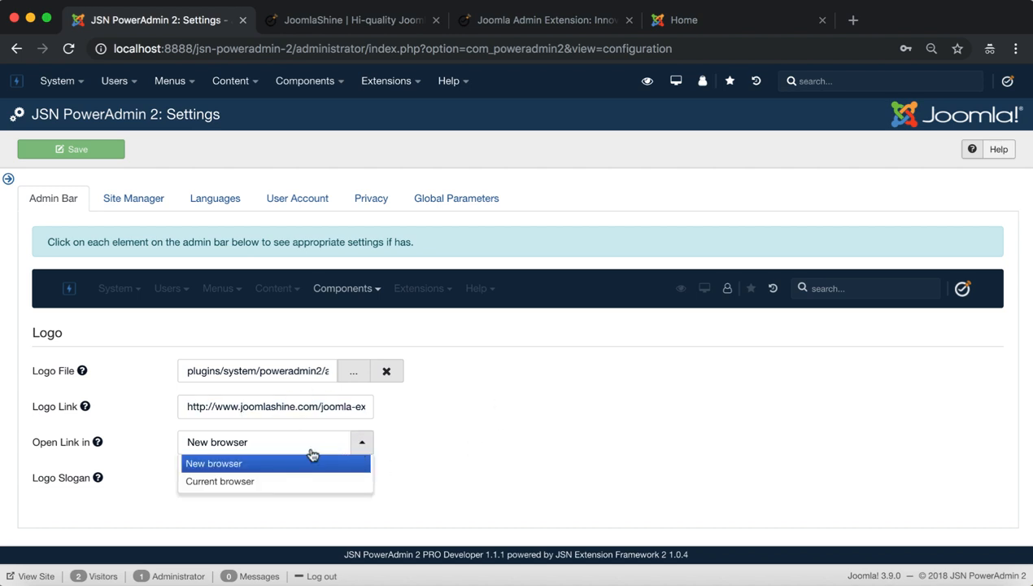
pyautogui.moveTo(465, 470)
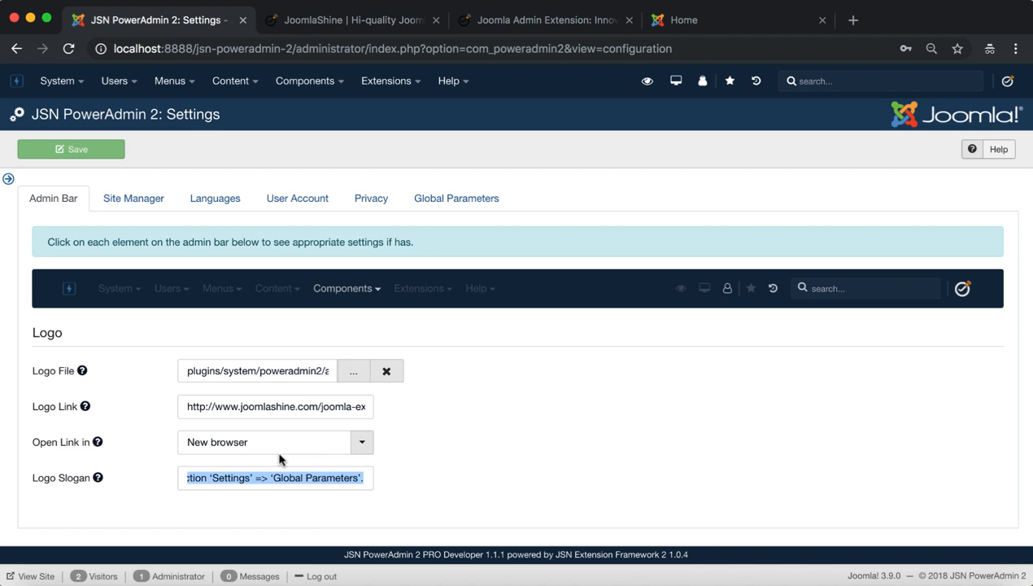
pyautogui.click(345, 288)
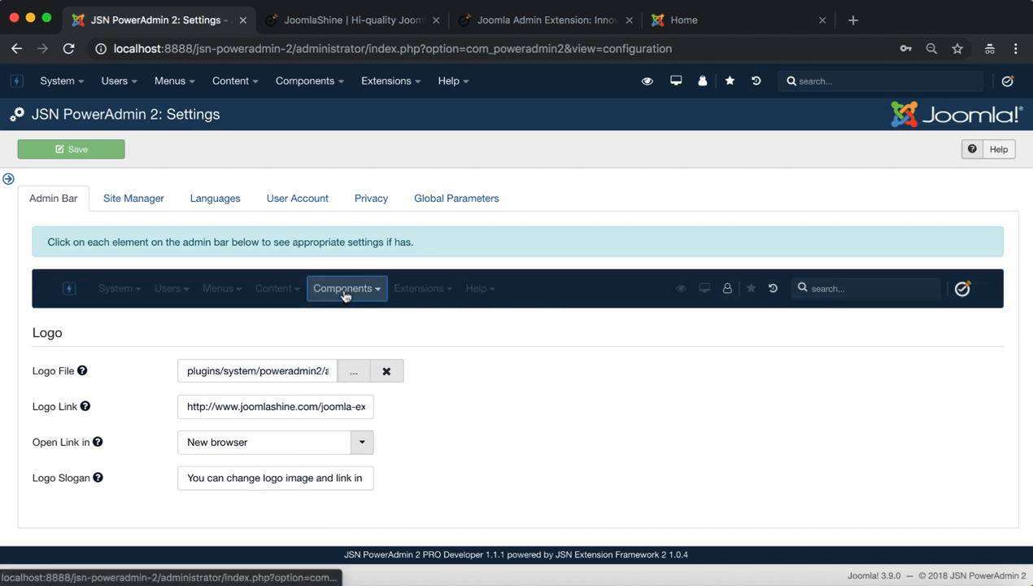
# - Show the Components menu settings, keeping Add 'Uninstall' feature set to Yes
pyautogui.click(345, 288)
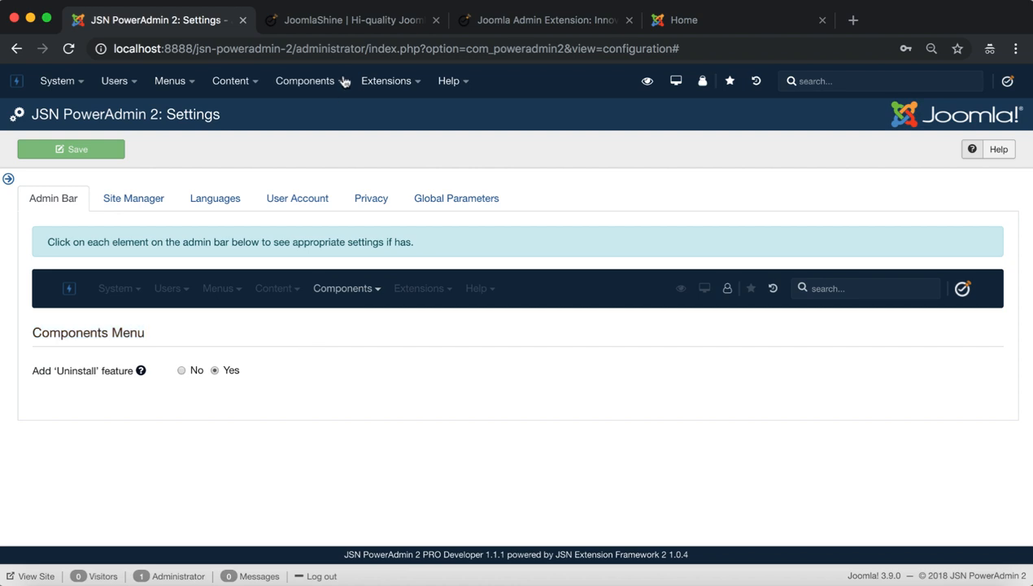
pyautogui.click(304, 82)
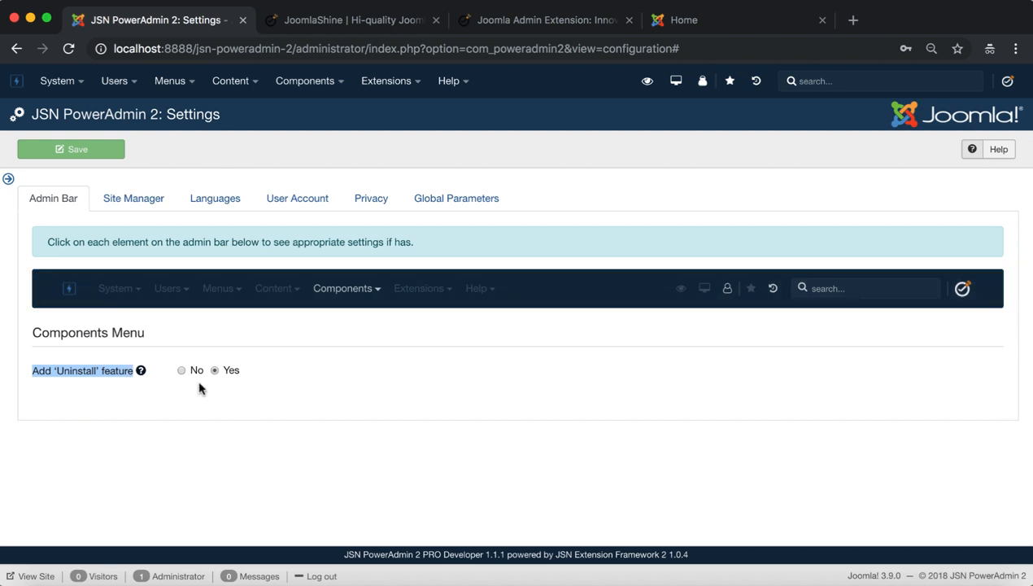
pyautogui.click(304, 81)
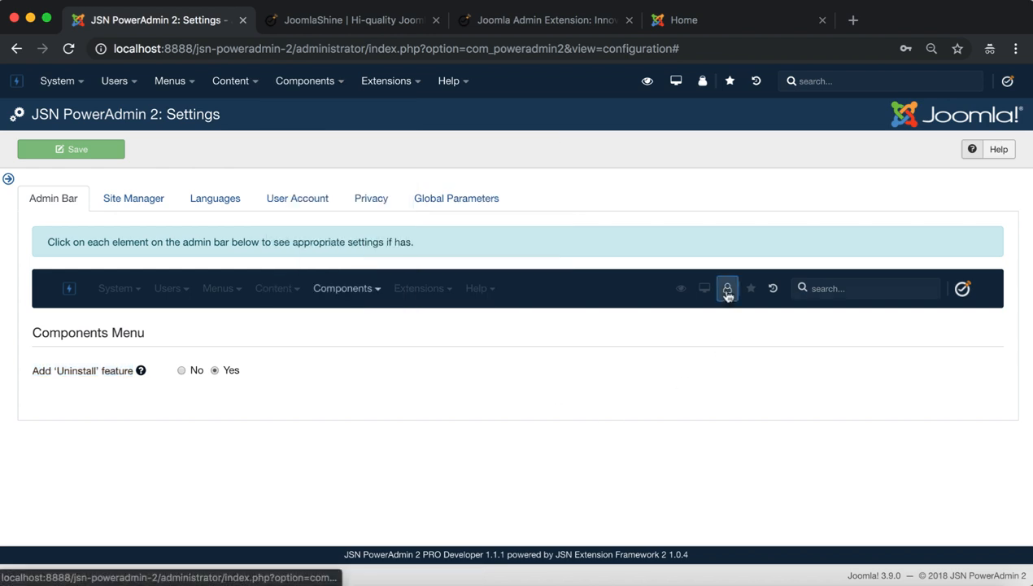
# - Set the user session expiry warning to 1 minute and dismiss the expiry alert
pyautogui.click(727, 288)
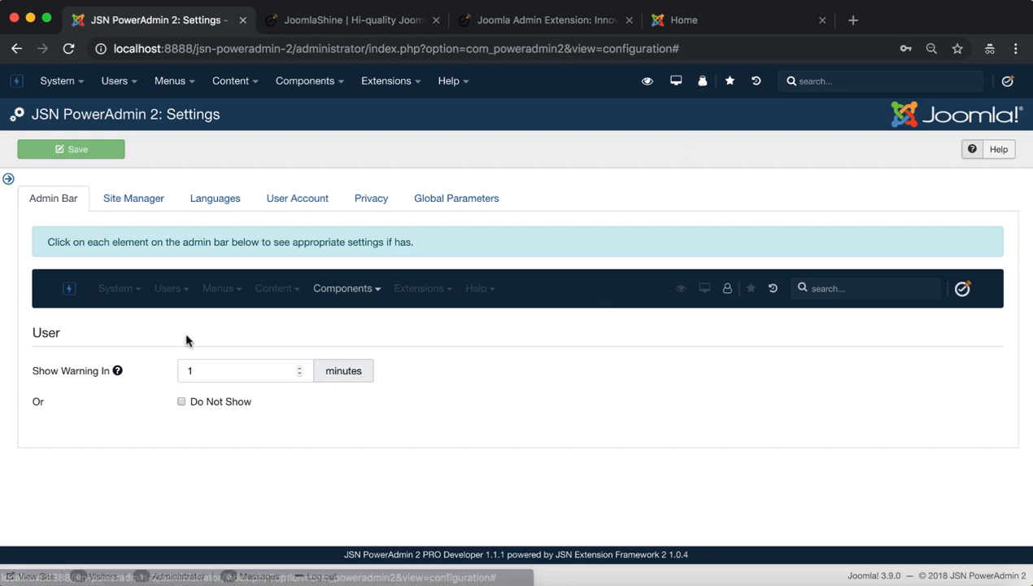
pyautogui.moveTo(117, 371)
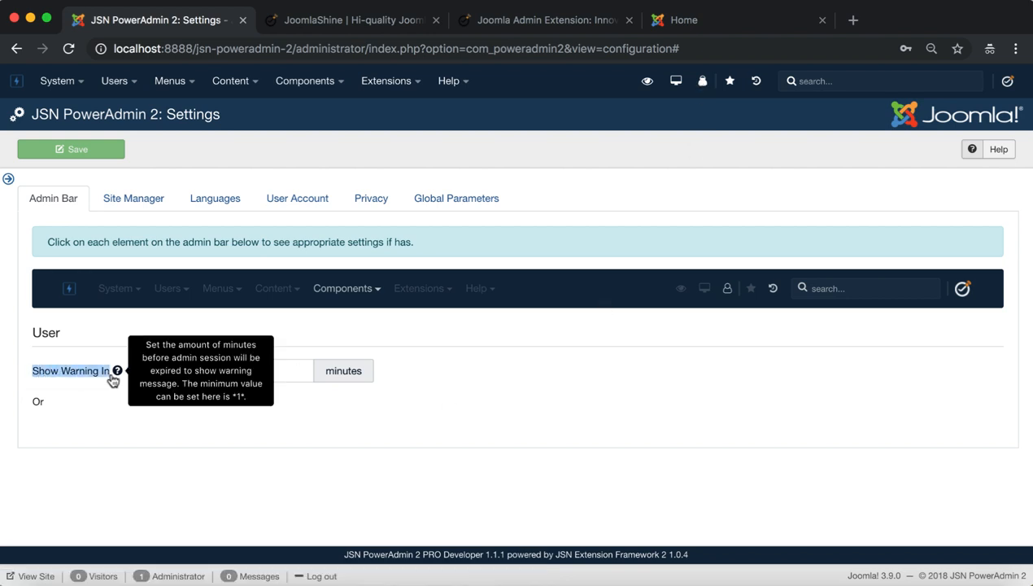
pyautogui.moveTo(117, 374)
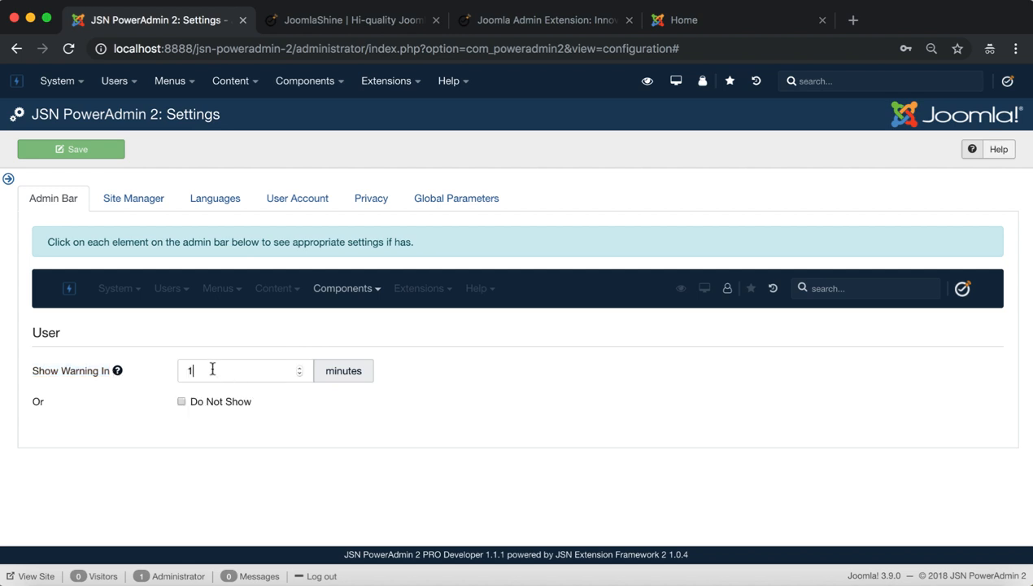
pyautogui.click(703, 82)
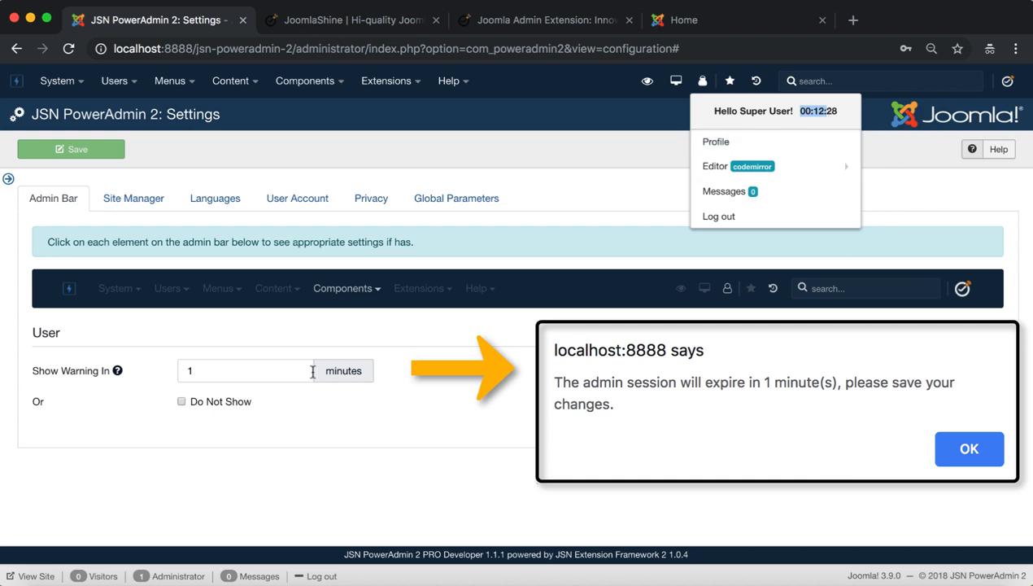
pyautogui.click(969, 449)
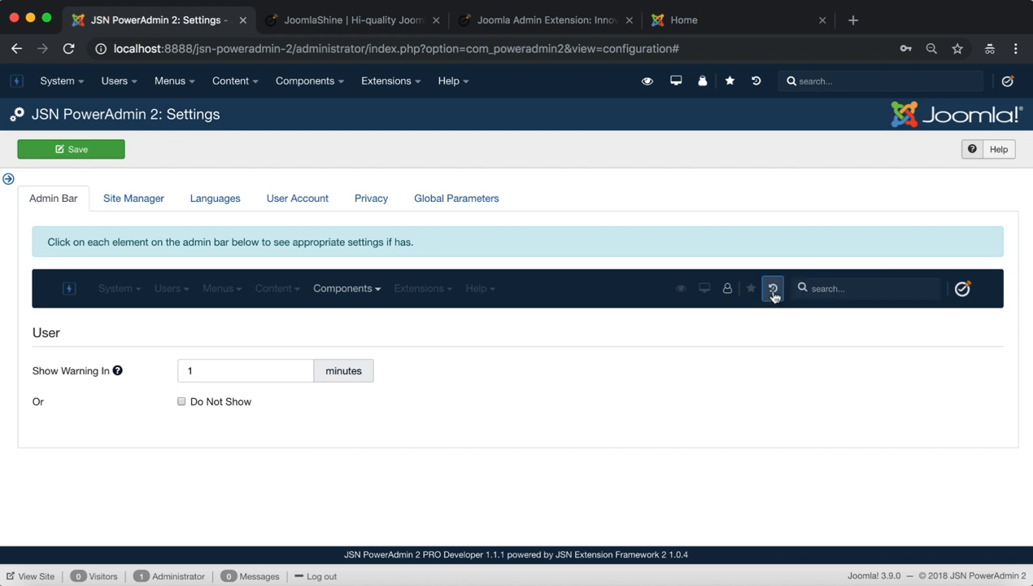
# - Change the History panel's item count from 30 to 20, then move on to Spotlight Search
pyautogui.click(771, 288)
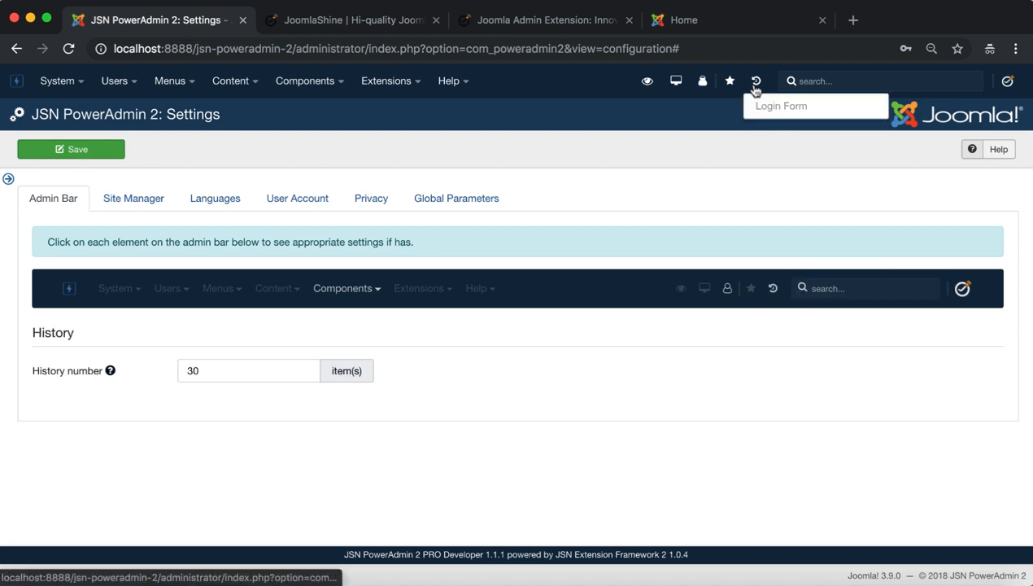
pyautogui.moveTo(49, 407)
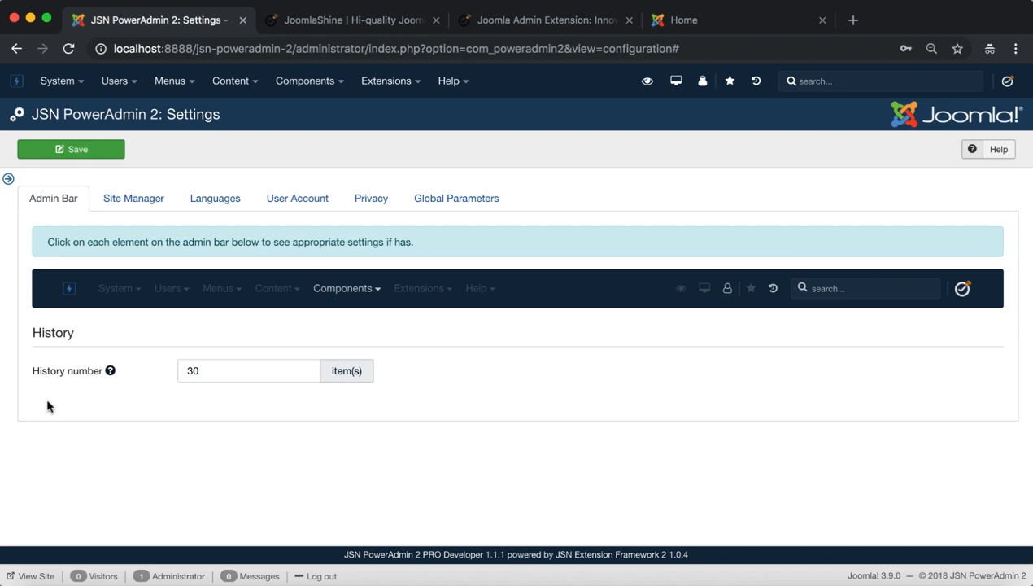
pyautogui.moveTo(110, 371)
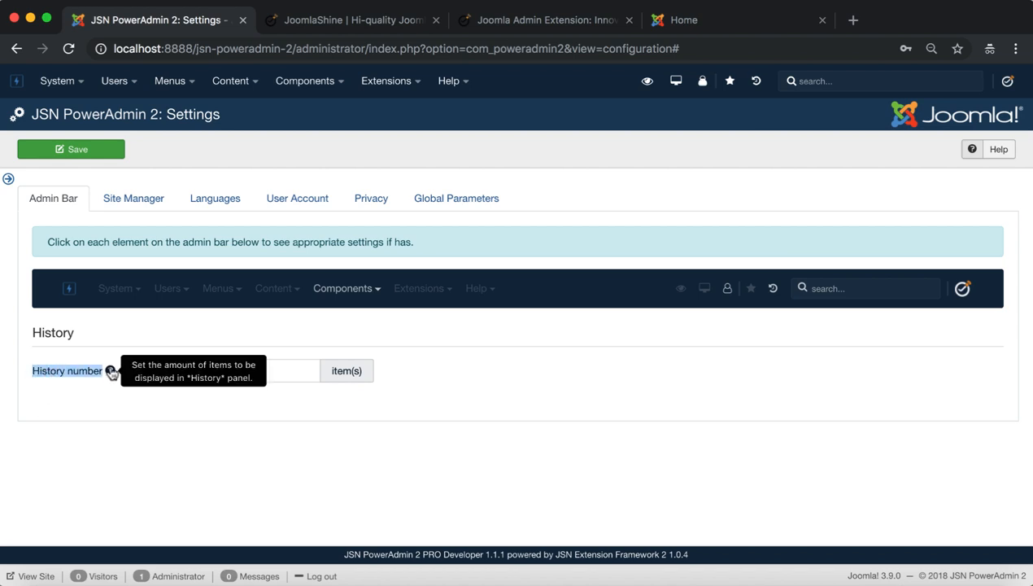
pyautogui.moveTo(224, 351)
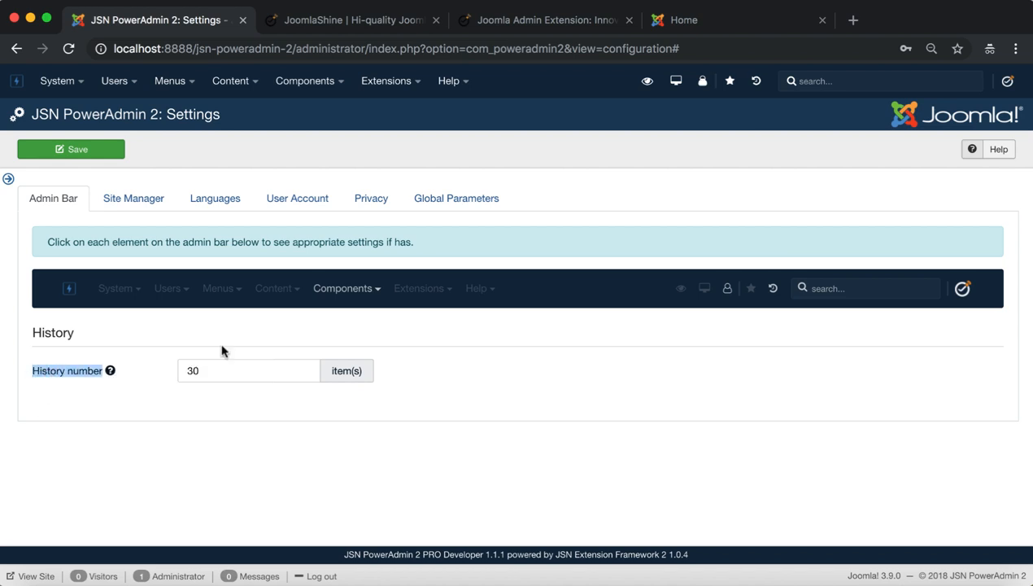
pyautogui.click(244, 371)
pyautogui.write('20')
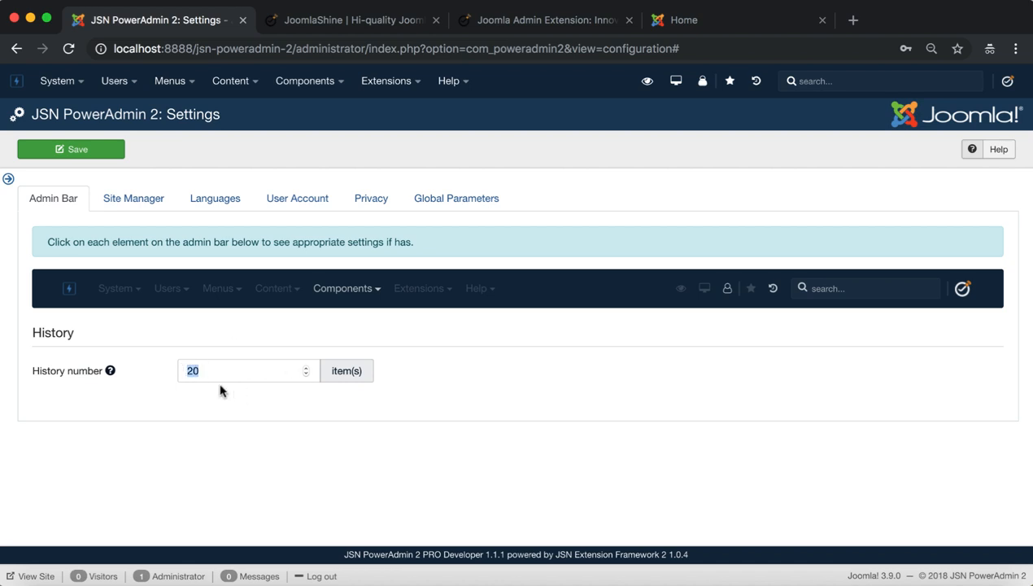
pyautogui.moveTo(794, 326)
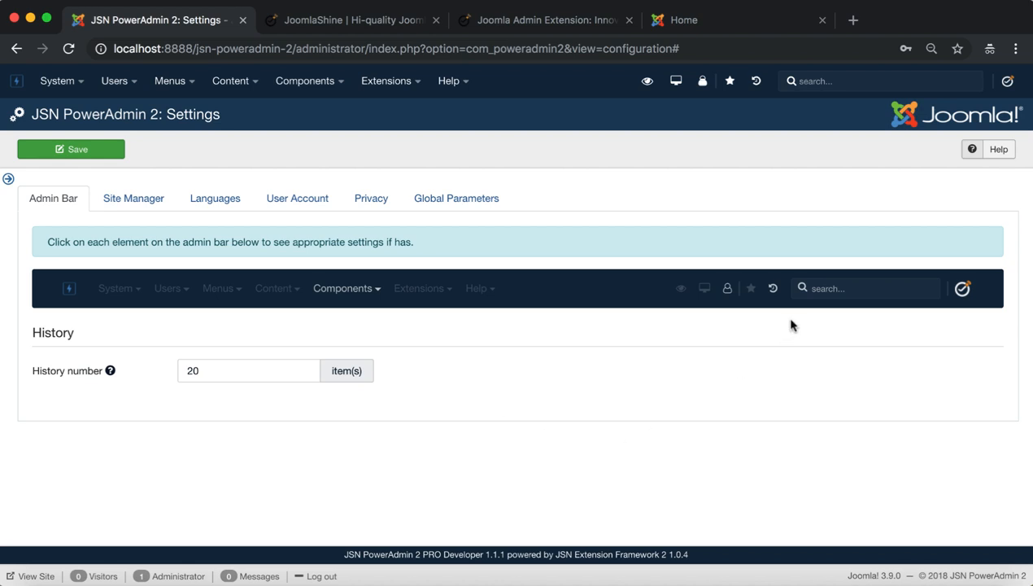
pyautogui.click(866, 287)
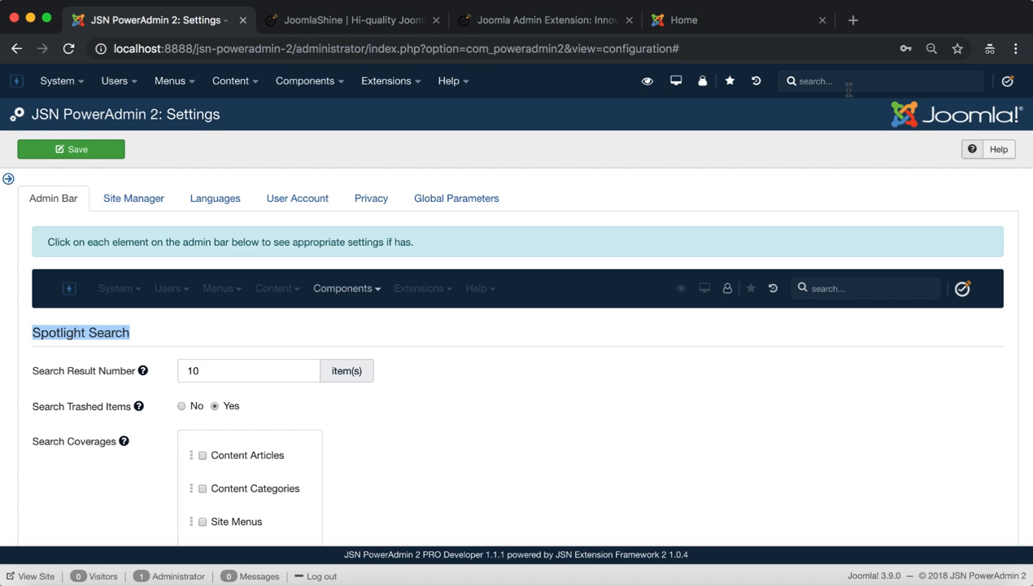
# - Set Search Result Number to 20 and review the ticked Search Coverages list
pyautogui.click(880, 82)
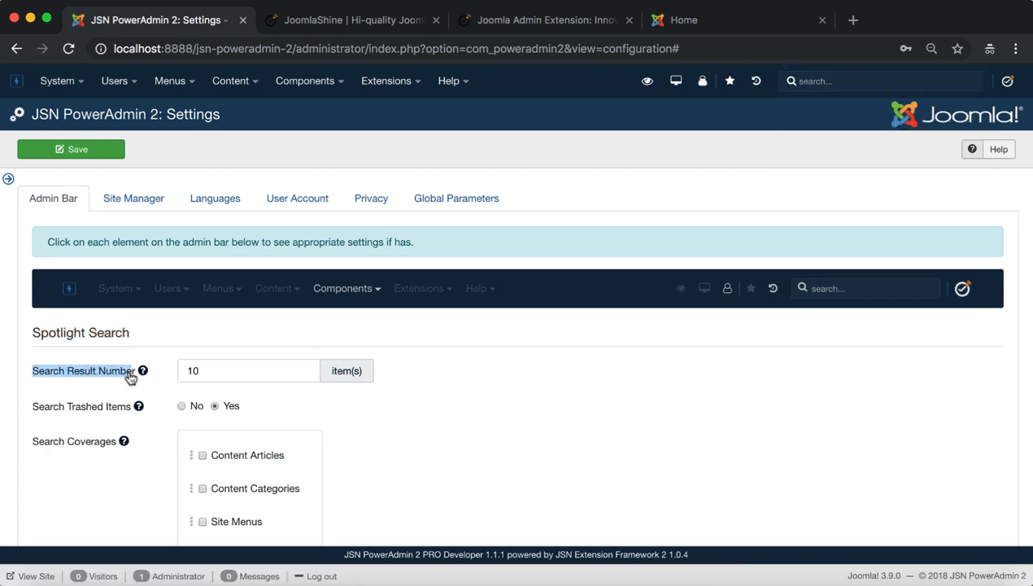
pyautogui.click(247, 371)
pyautogui.write('20')
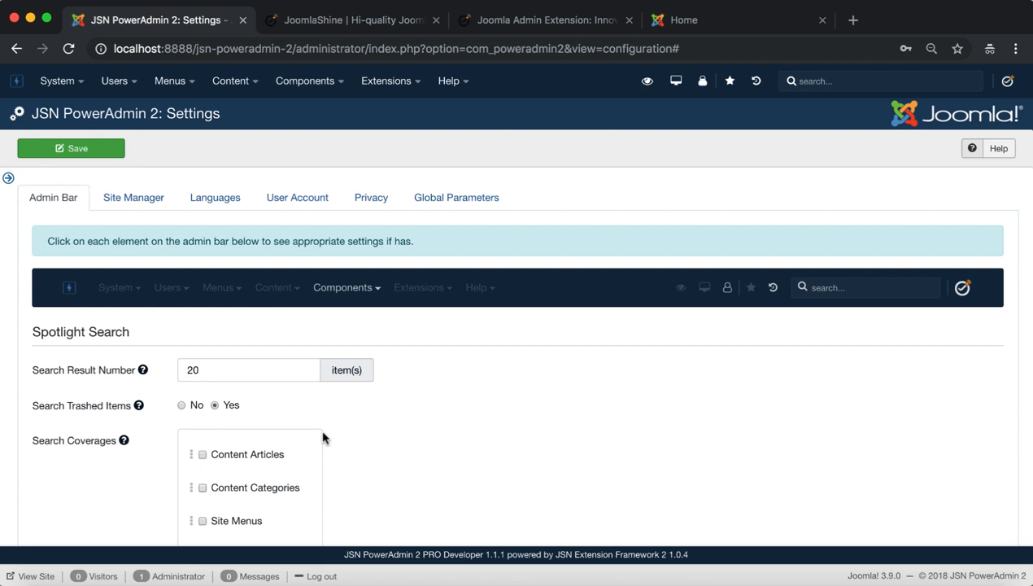
pyautogui.scroll(-3)
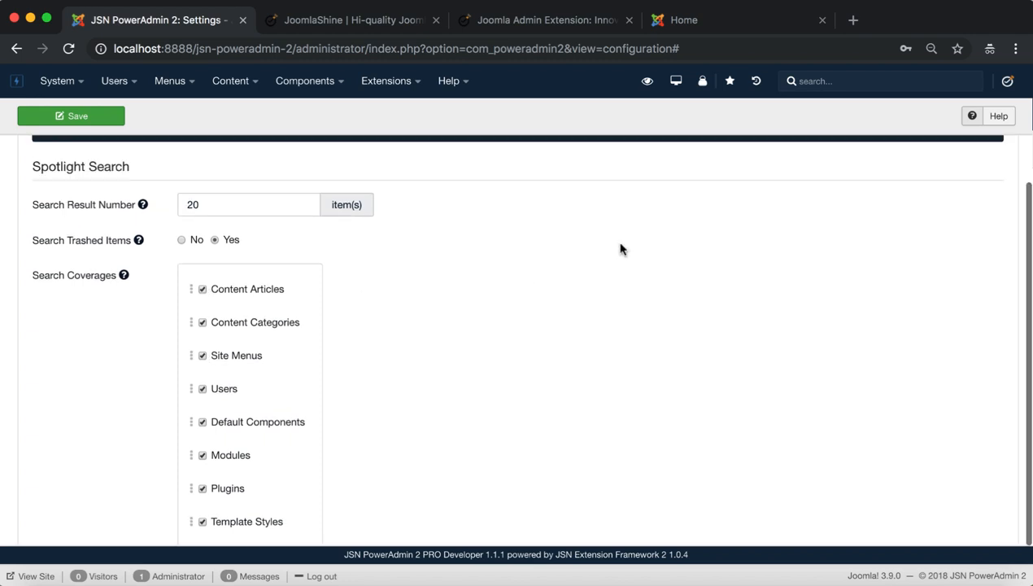
pyautogui.scroll(3)
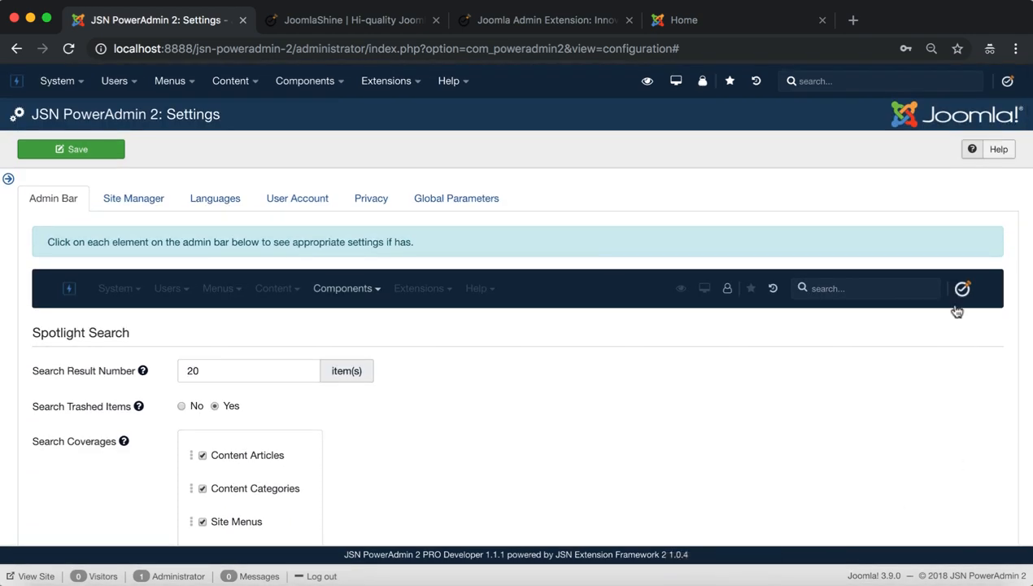